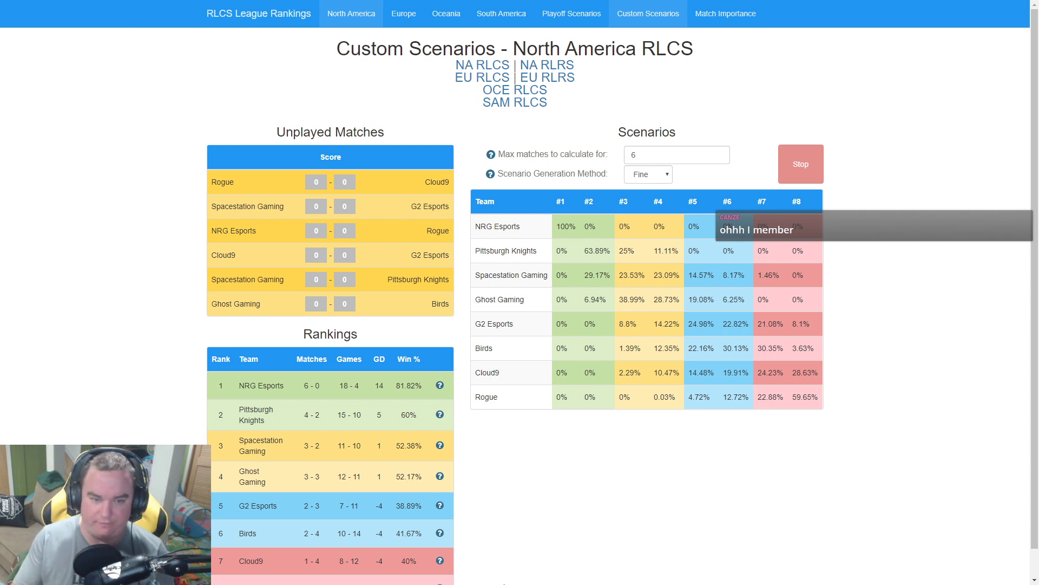
mouse_move(110, 366)
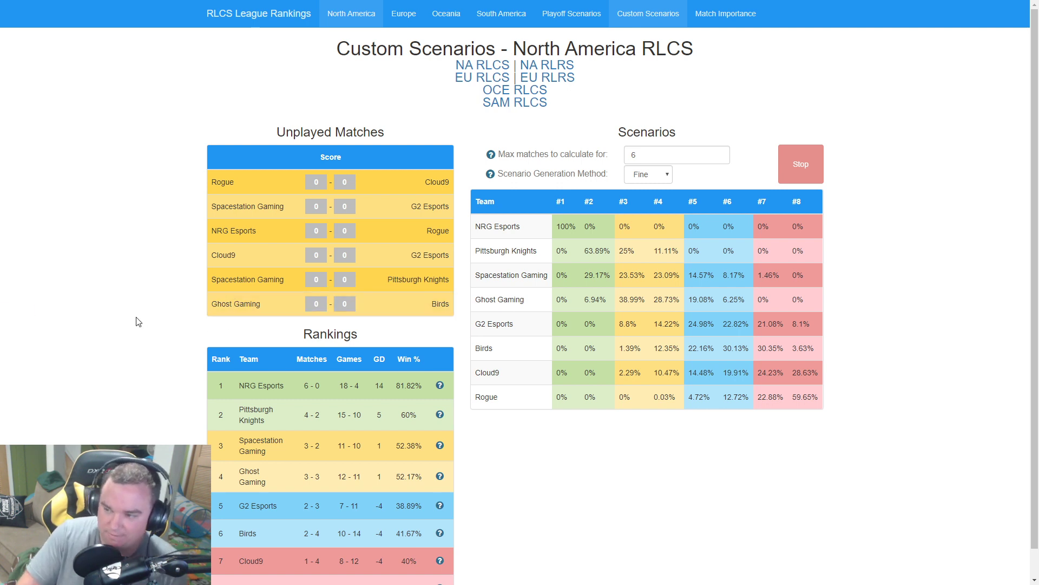
Enter trial scores of 3 in the unplayed matches, including Spacestation Gaming against Pittsburgh Knights.
scroll(down, 3)
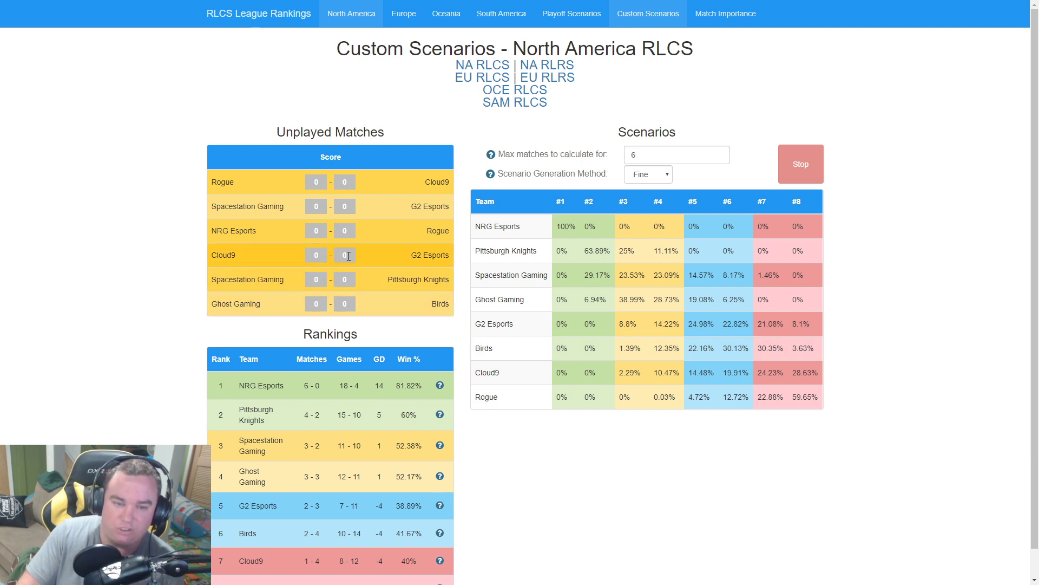
text(3)
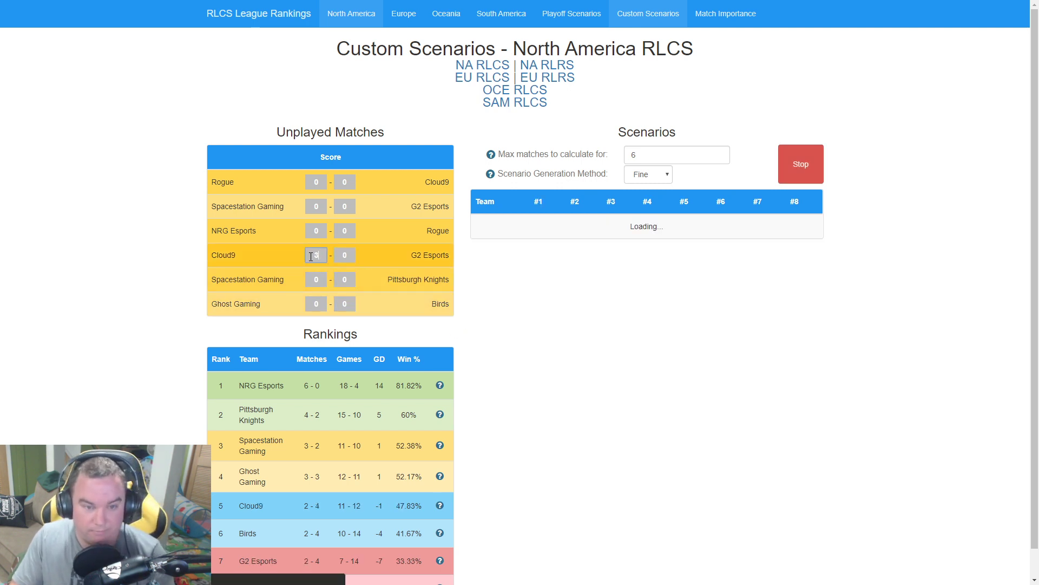
text(3)
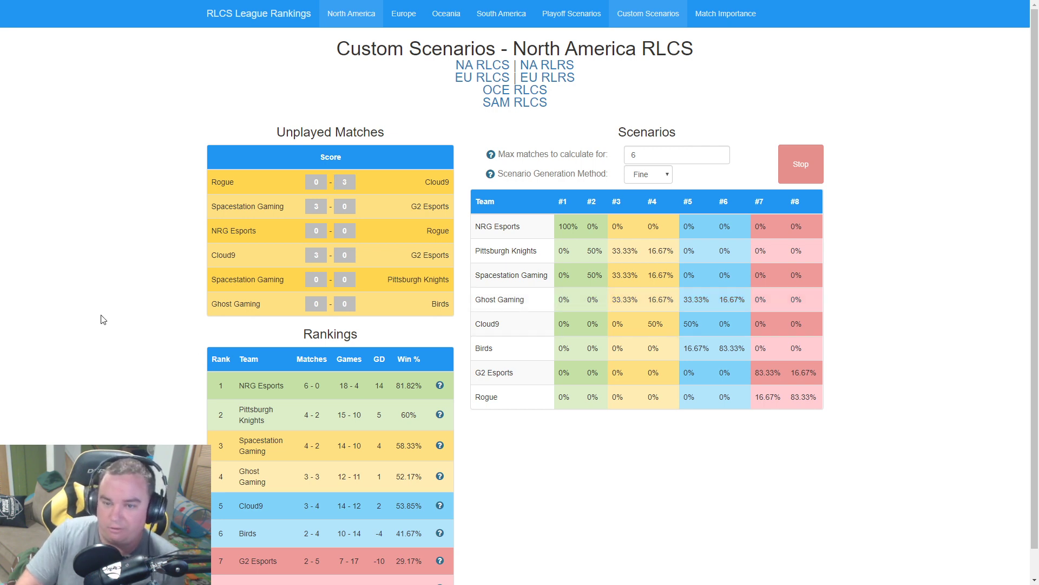
scroll(down, 3)
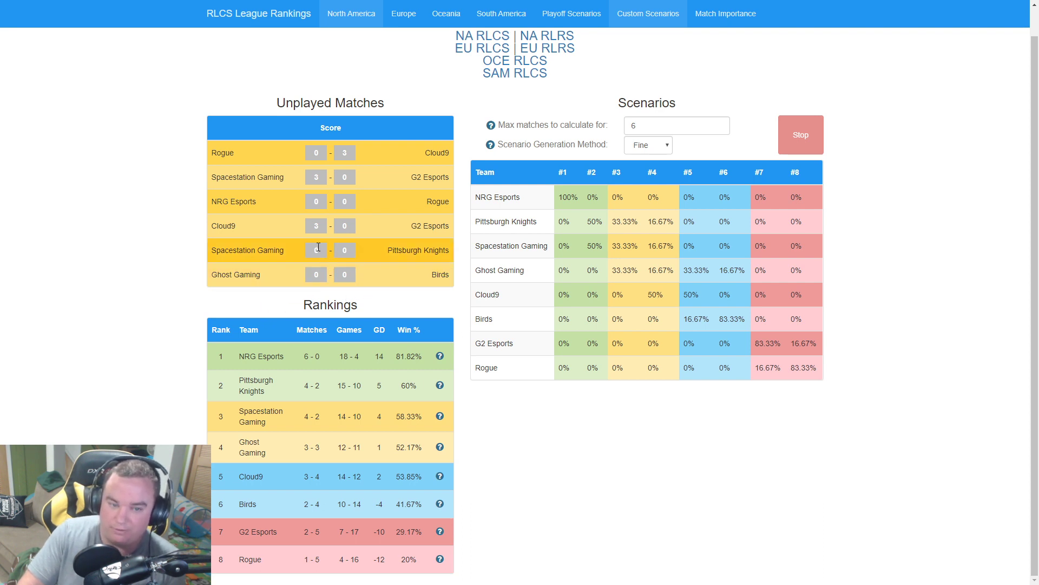
click(315, 250)
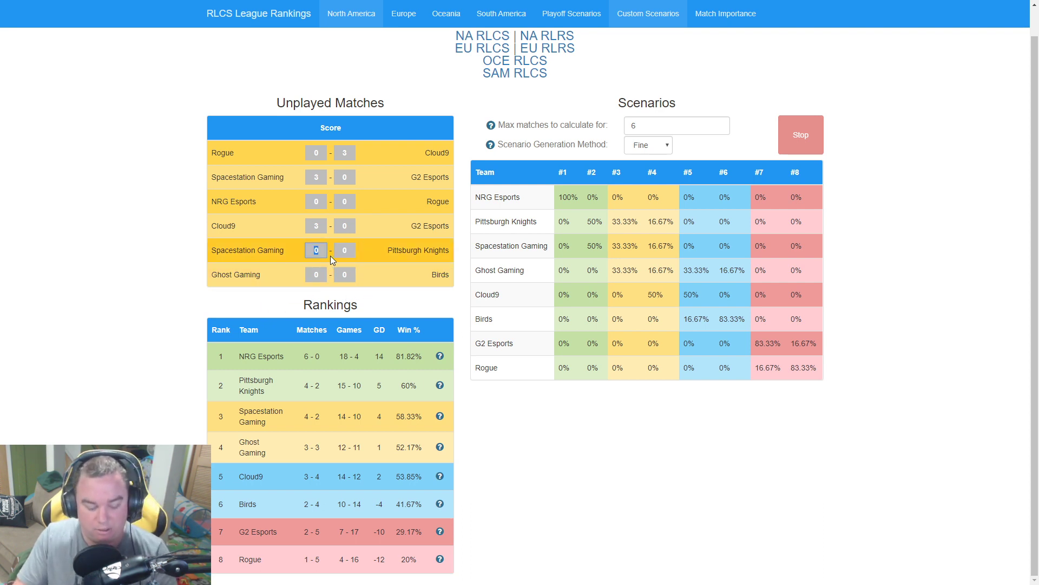
text(3)
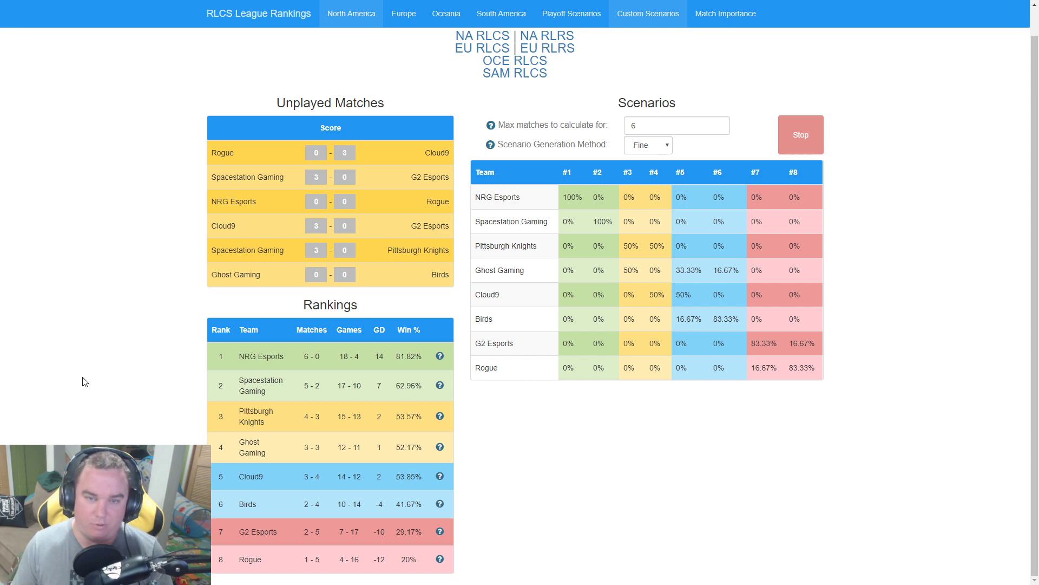
click(344, 153)
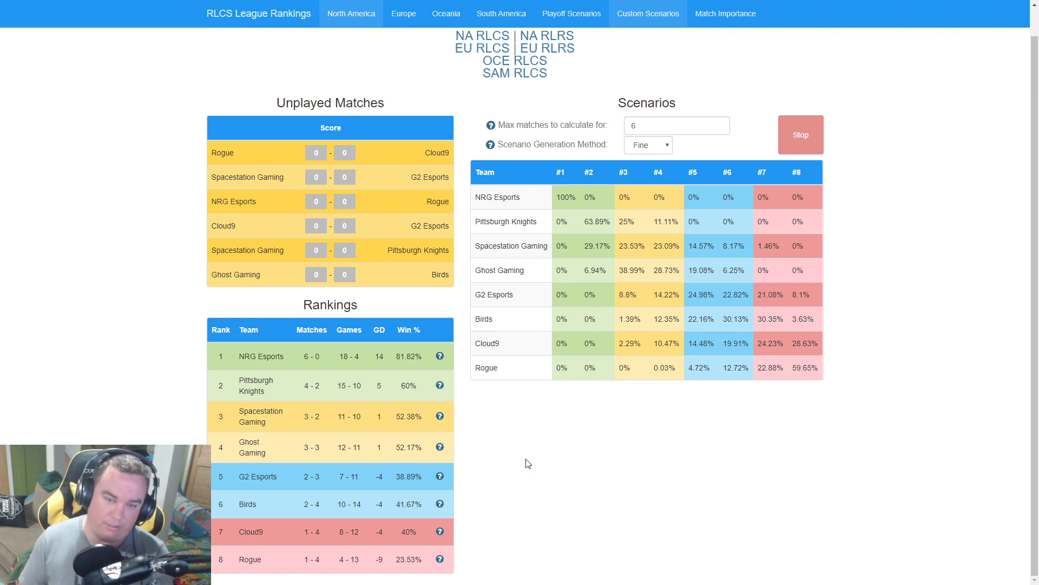
Score Ghost Gaming 3 against Birds and adjust Pittsburgh Knights' score against Spacestation Gaming.
click(316, 274)
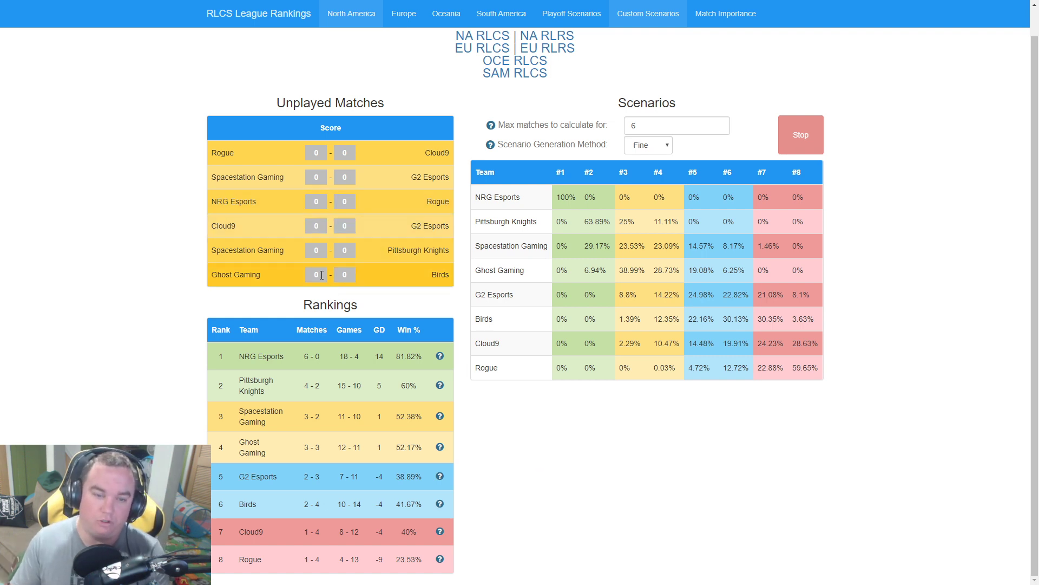
click(315, 274)
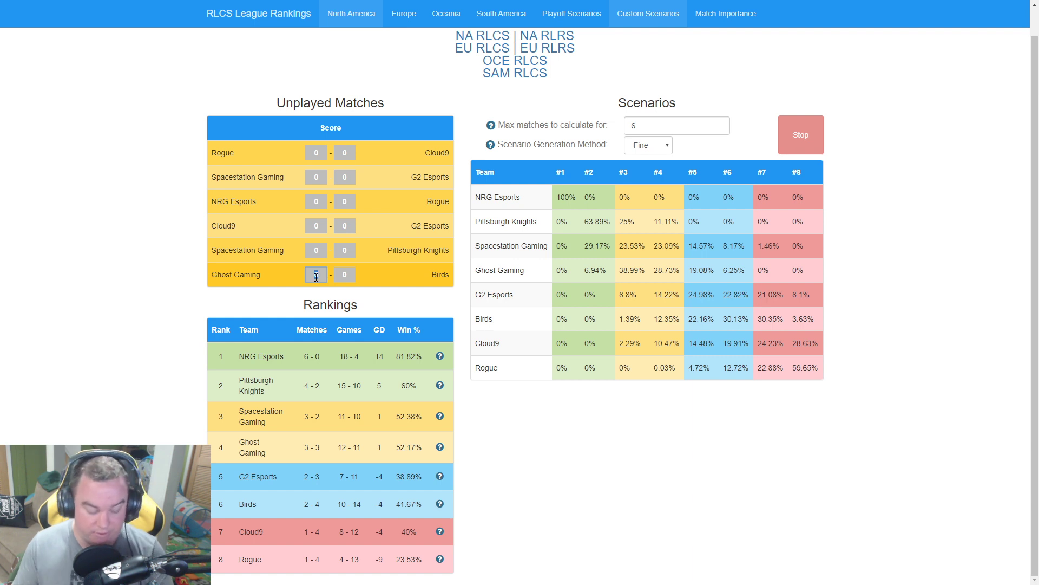
text(3)
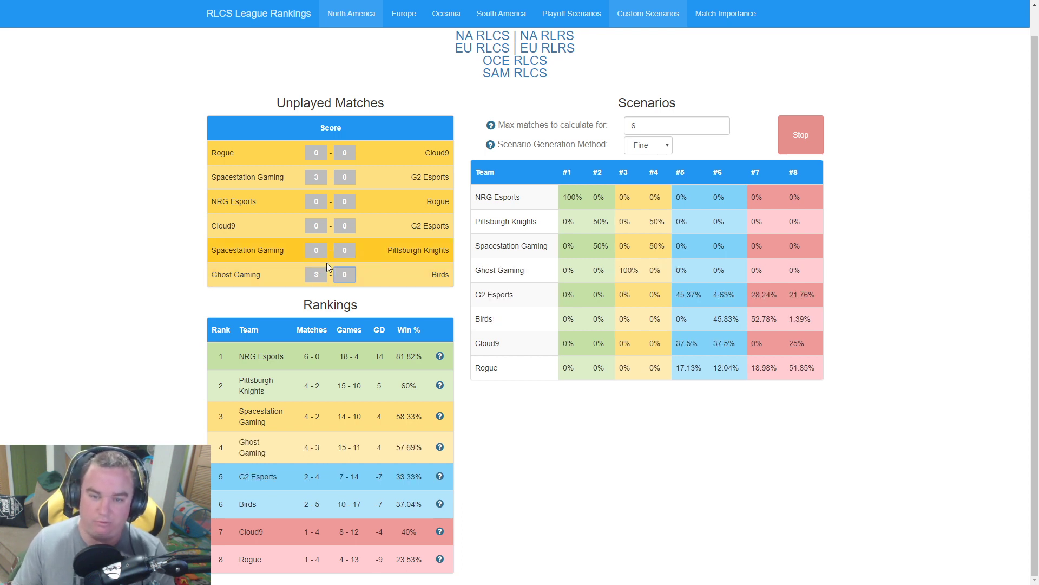
mouse_move(340, 262)
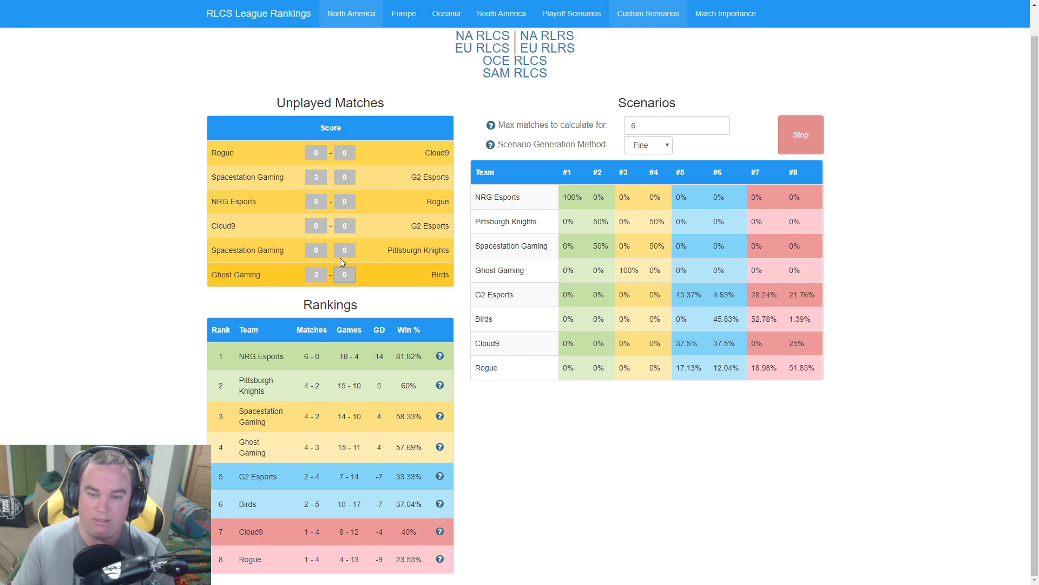
click(344, 177)
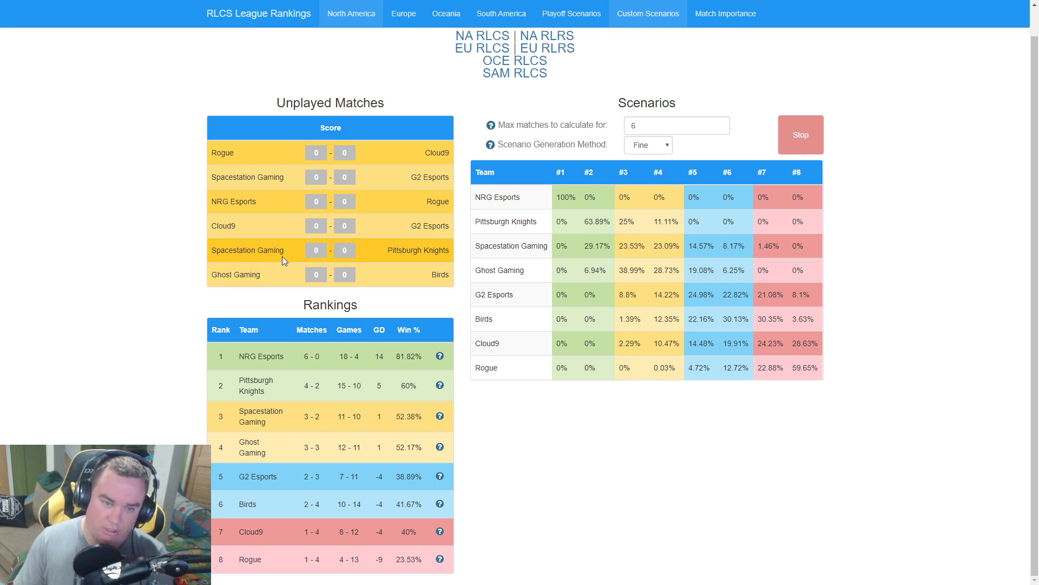
mouse_move(160, 292)
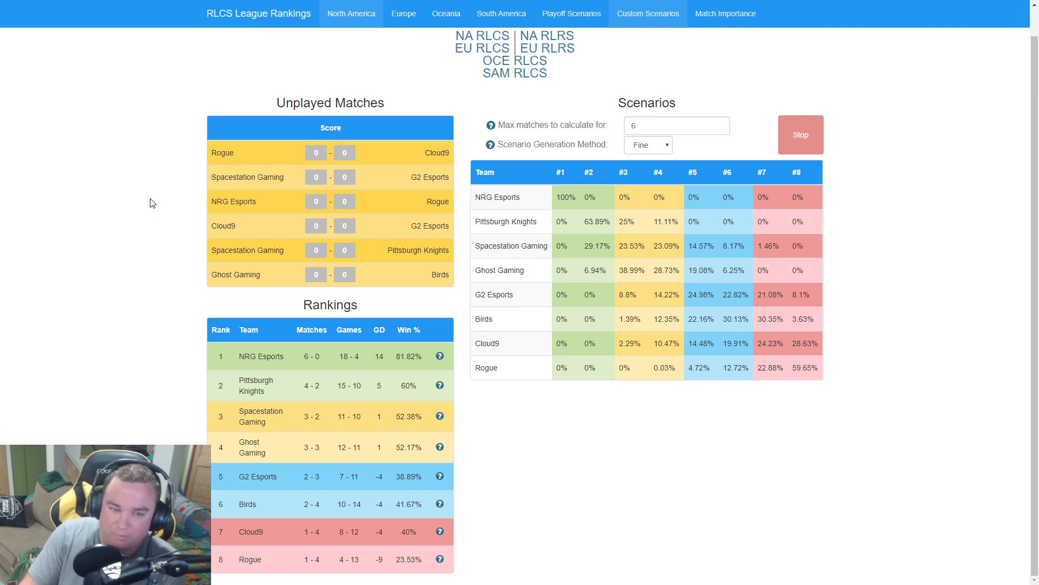
mouse_move(387, 177)
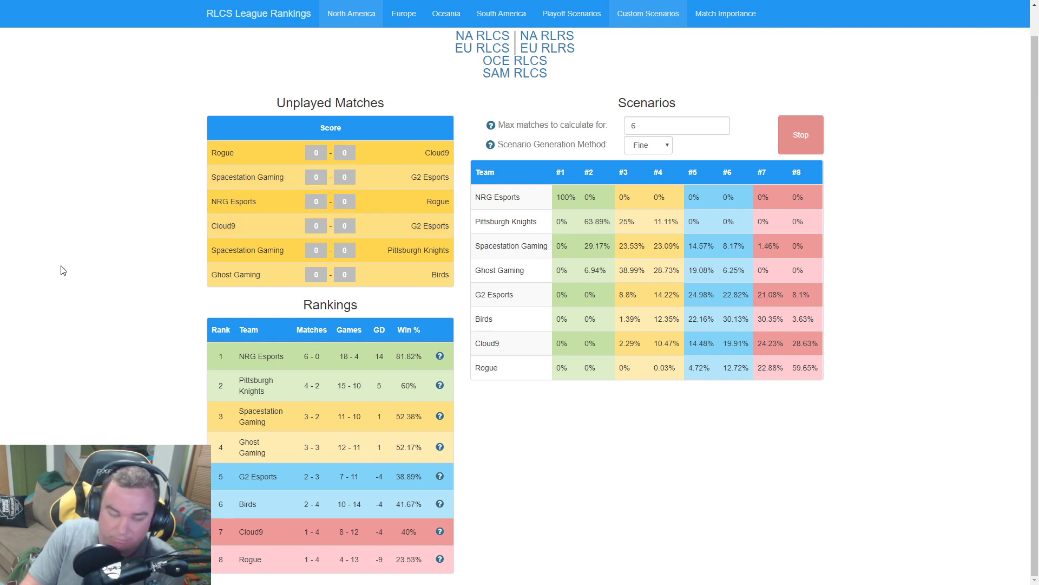
Show the Match Importances page with the North America and Europe per-match impact tables.
click(648, 13)
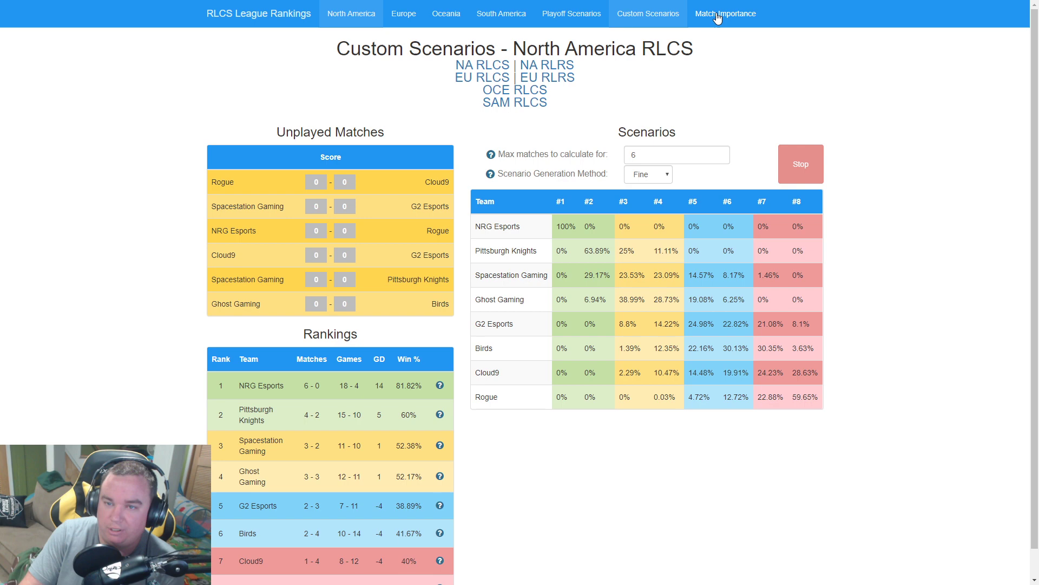
click(724, 13)
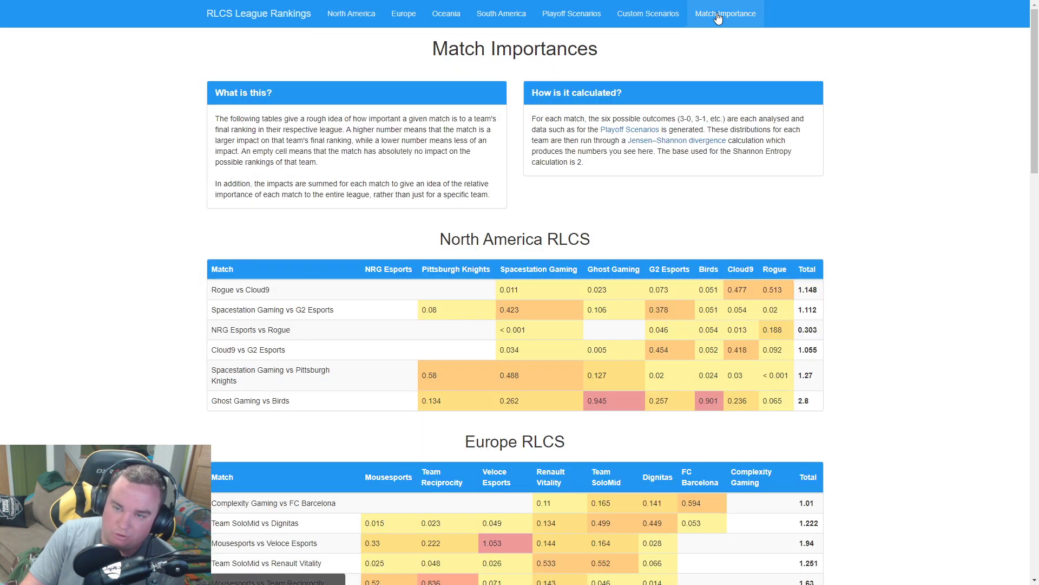
scroll(down, 3)
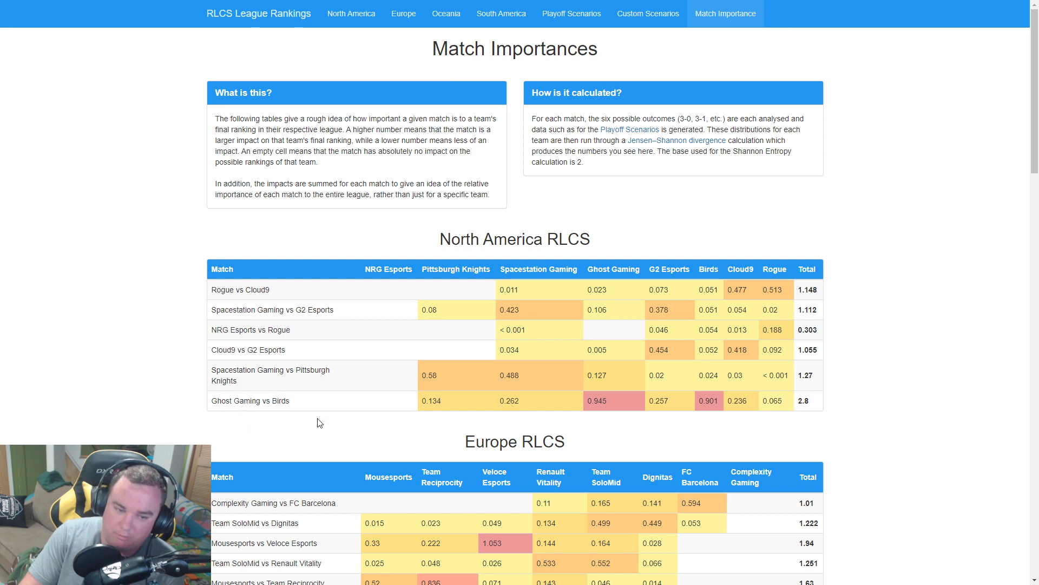
scroll(down, 3)
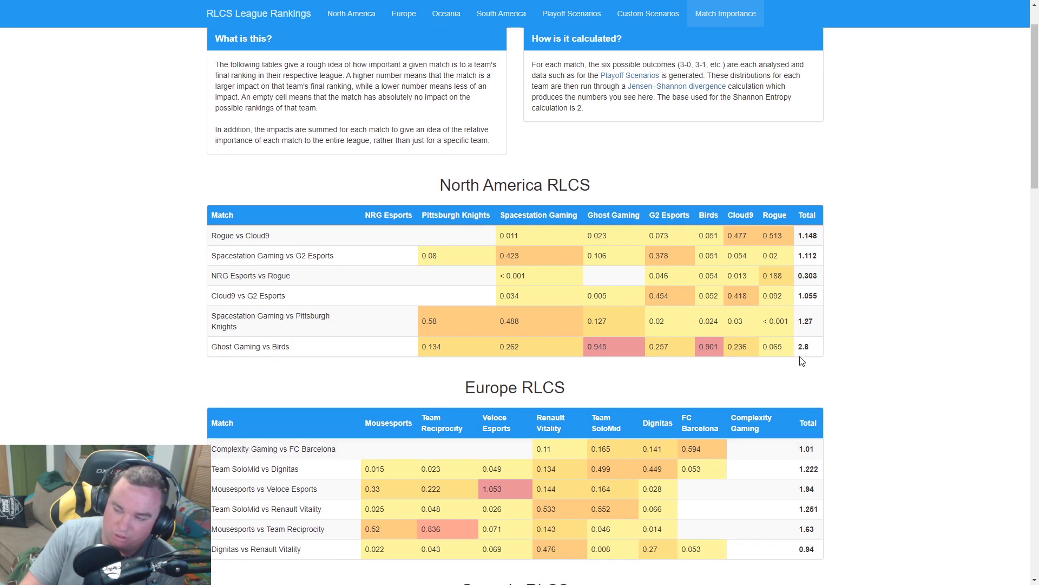
mouse_move(471, 355)
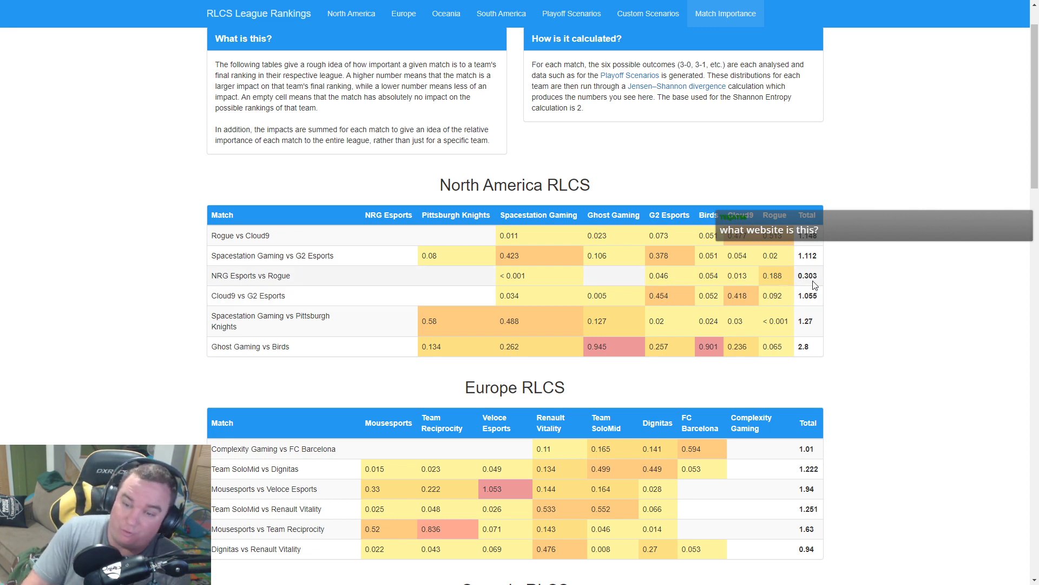
double_click(808, 275)
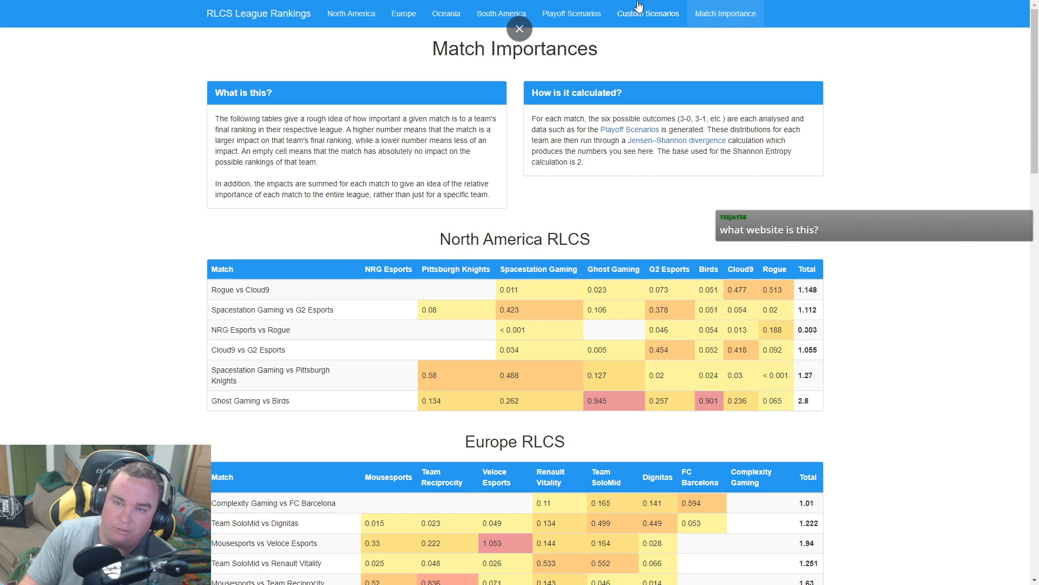
click(647, 13)
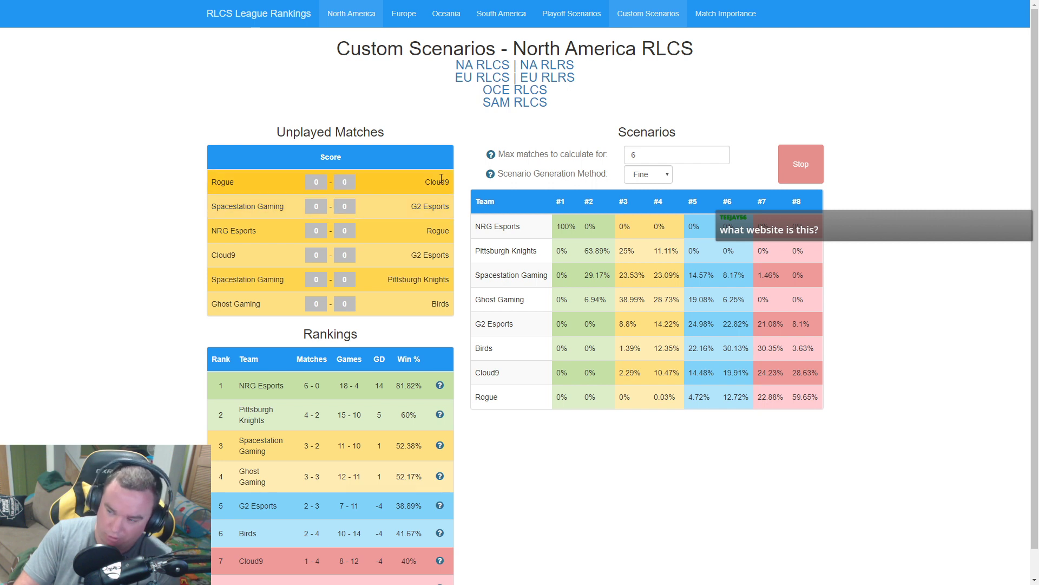
mouse_move(238, 239)
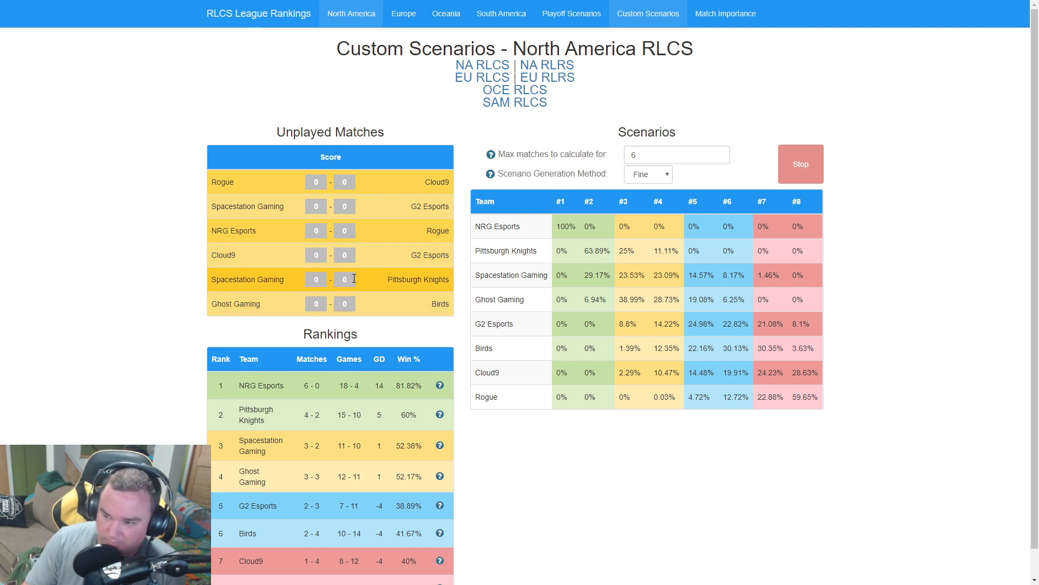
mouse_move(96, 365)
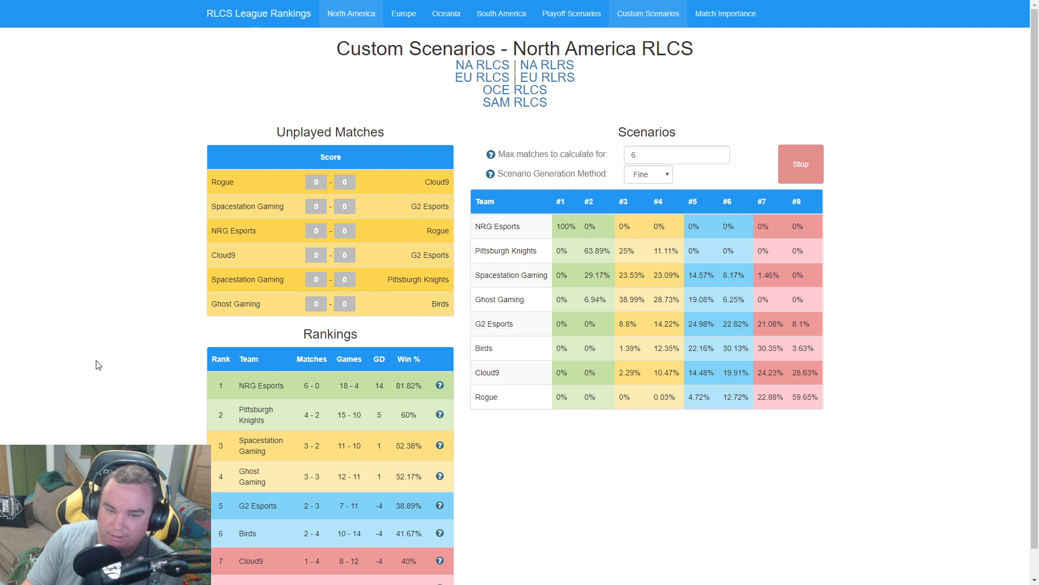
mouse_move(344, 304)
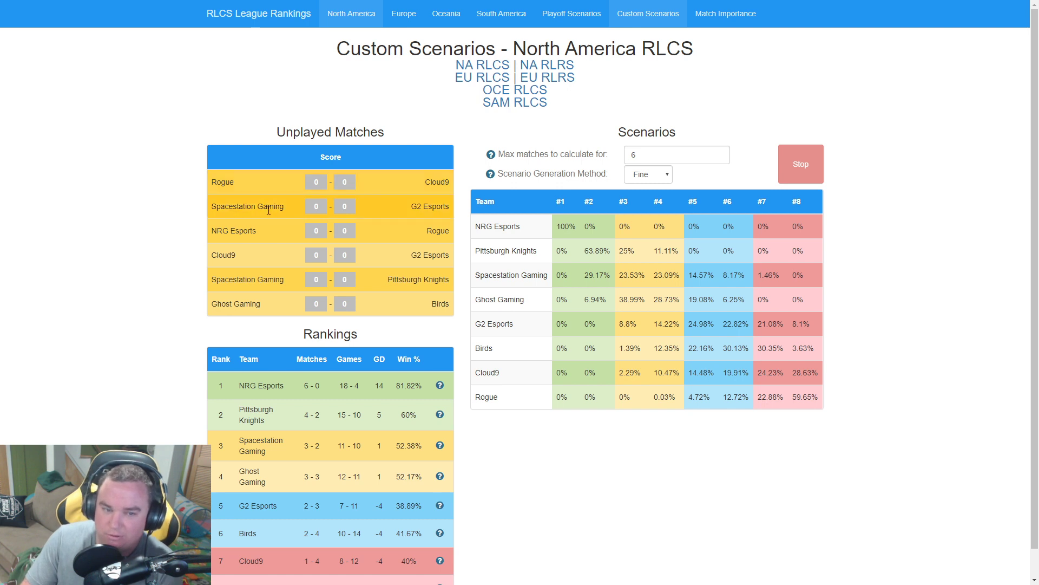
mouse_move(414, 221)
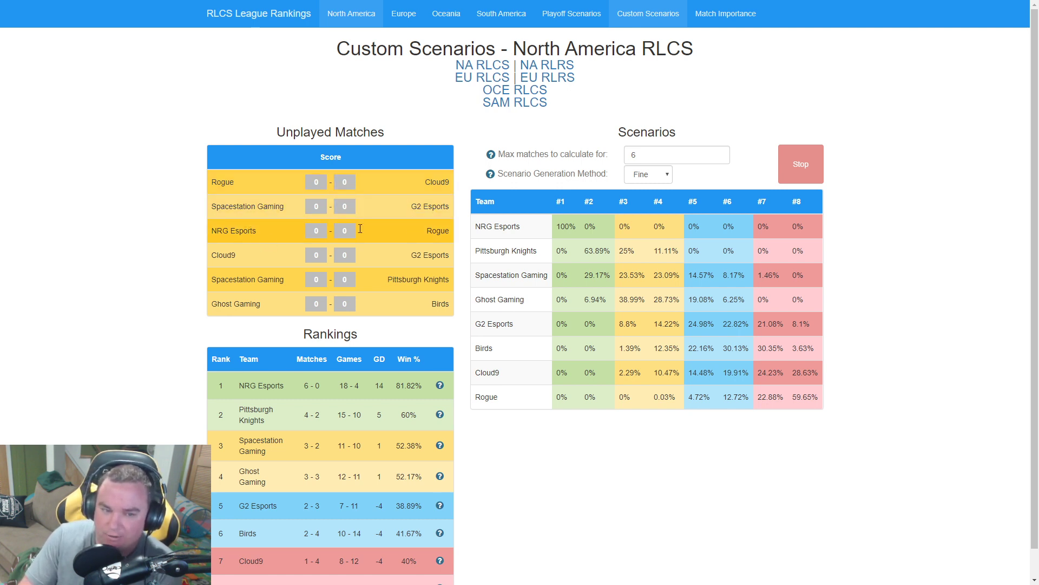
mouse_move(261, 199)
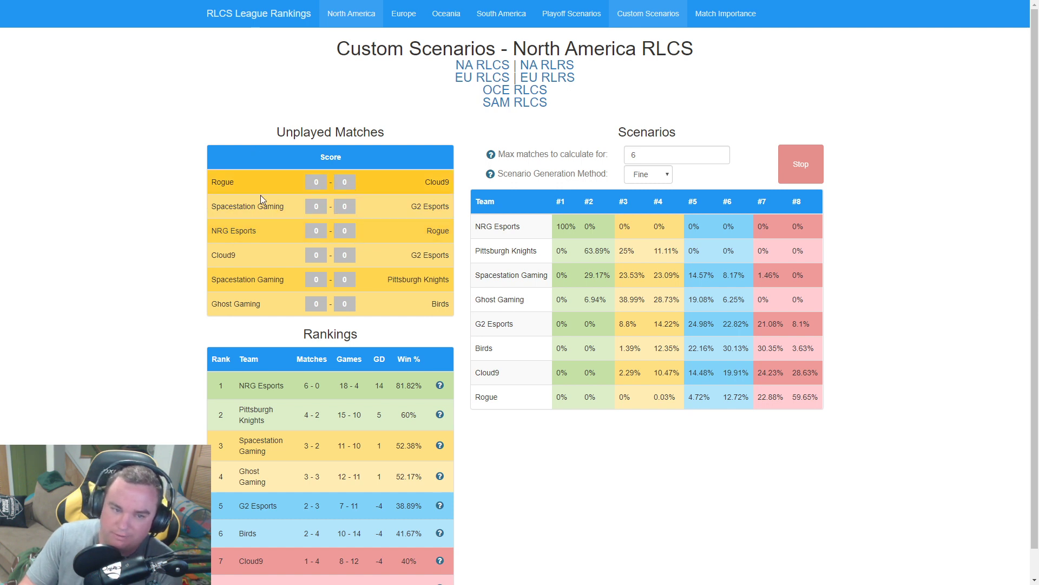
mouse_move(258, 193)
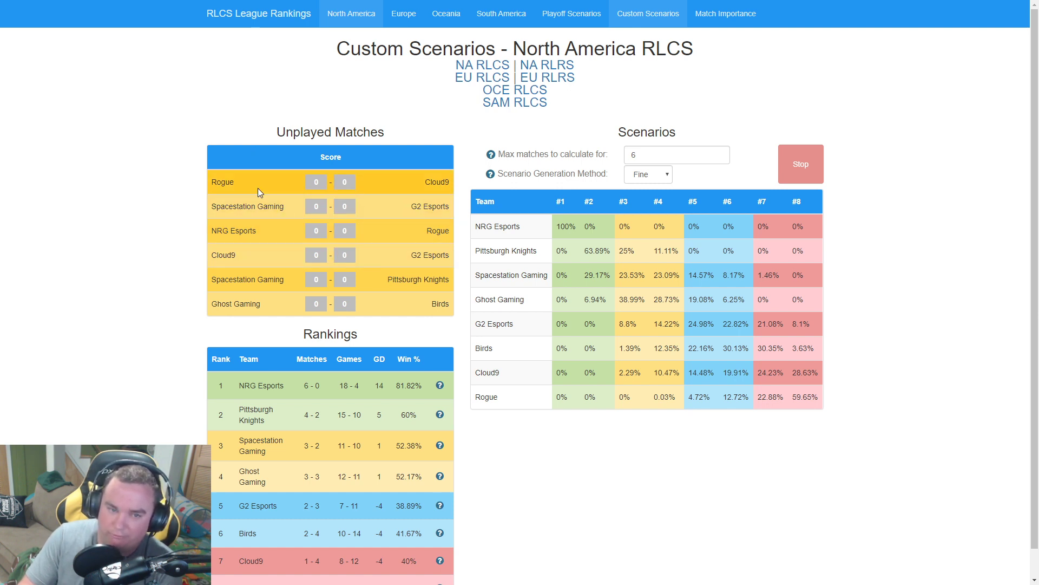
mouse_move(443, 216)
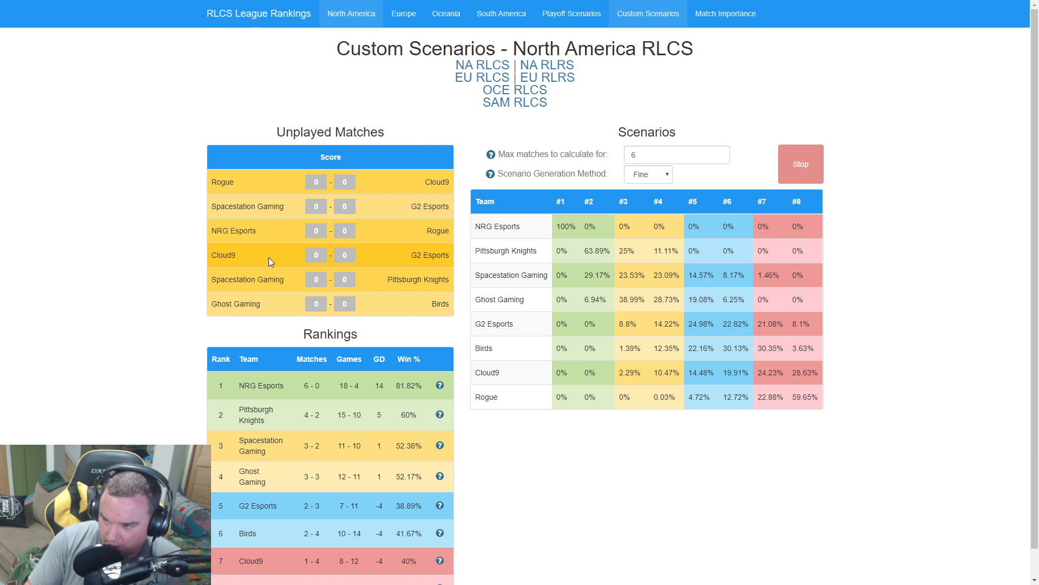
mouse_move(277, 288)
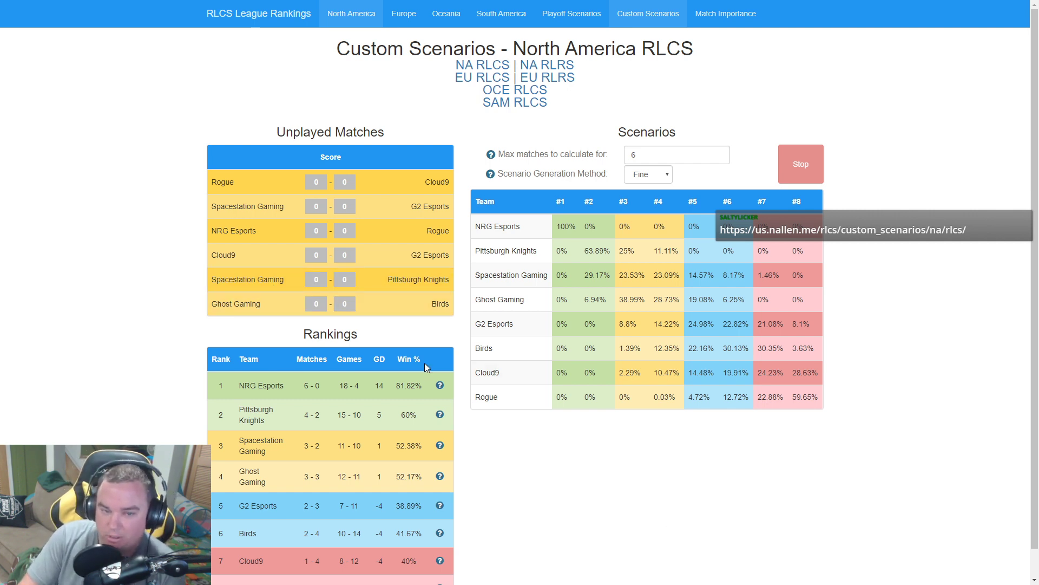
mouse_move(288, 299)
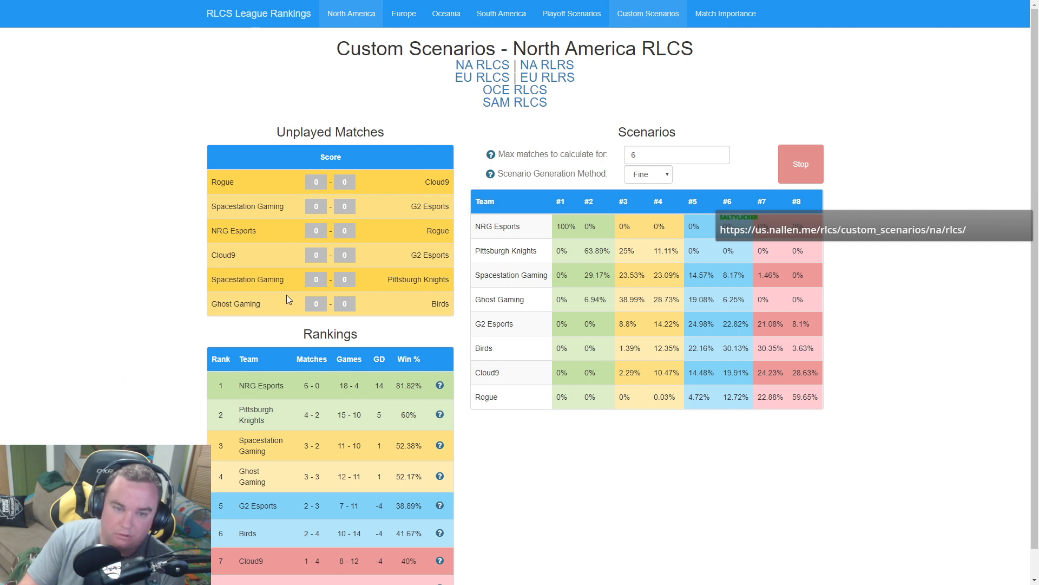
mouse_move(604, 105)
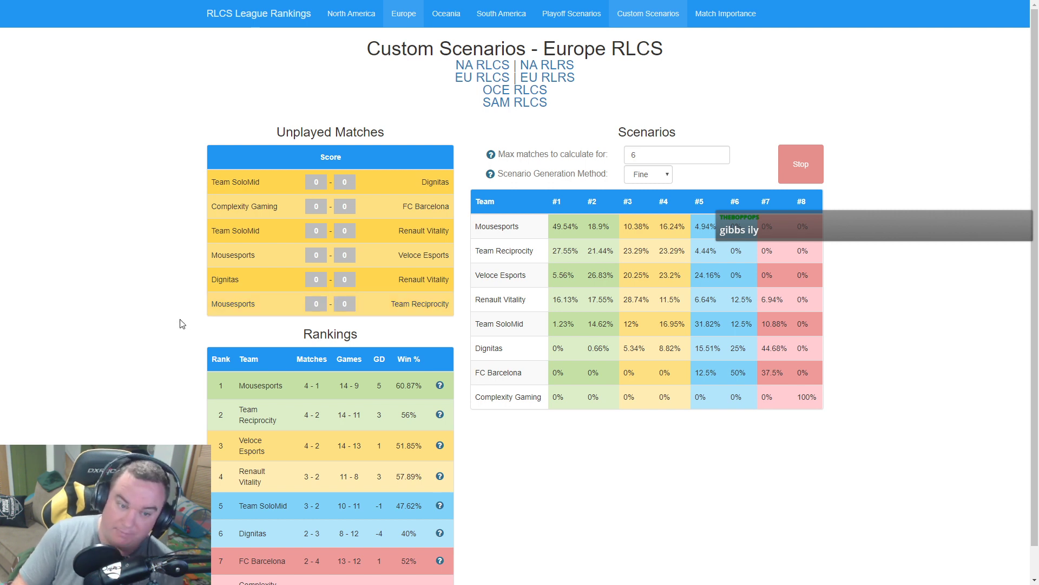
Scroll through the Europe RLCS unplayed matches, rankings and scenarios tables.
scroll(down, 3)
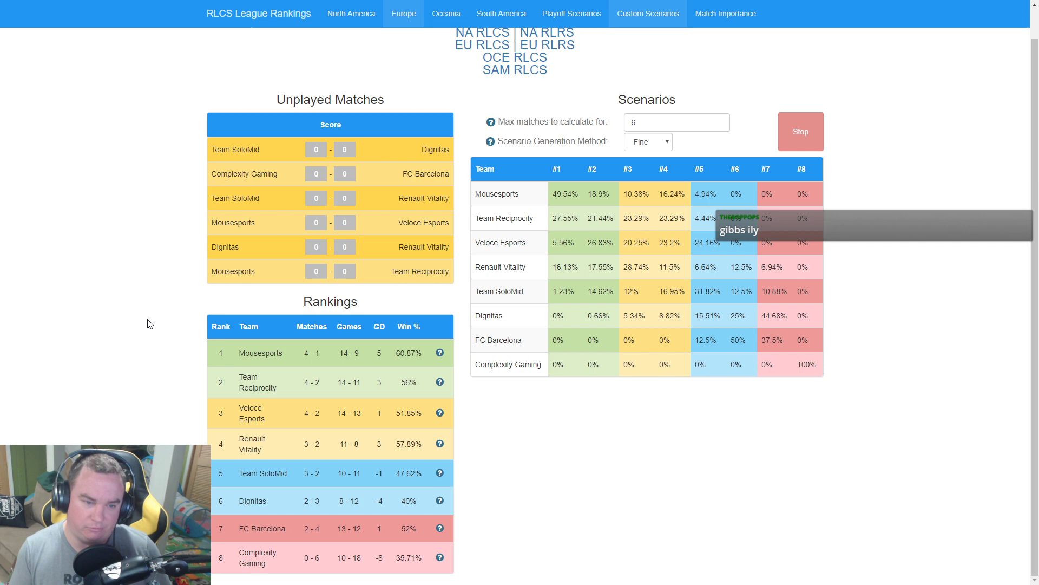
mouse_move(151, 314)
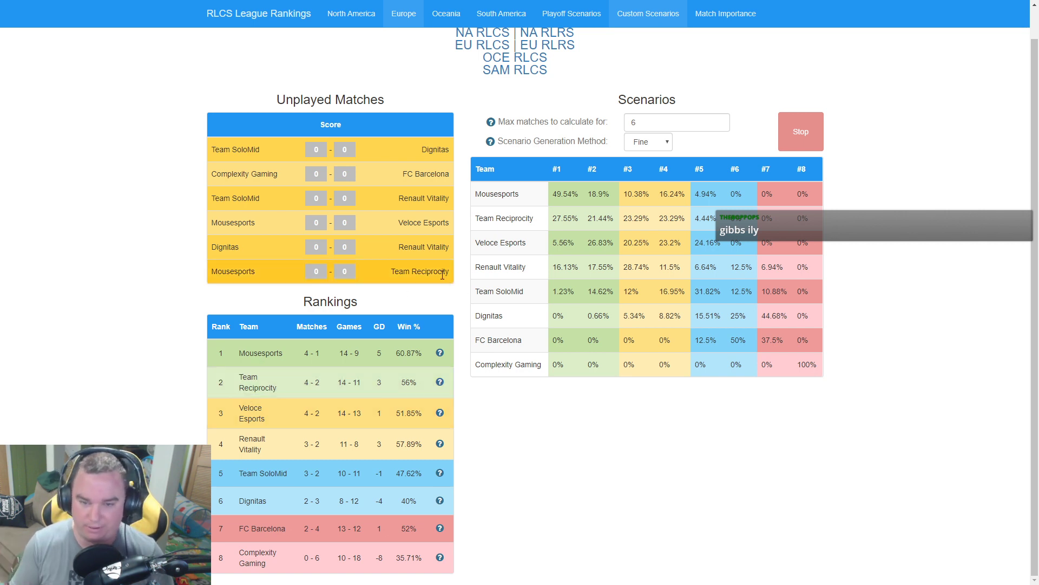
mouse_move(350, 293)
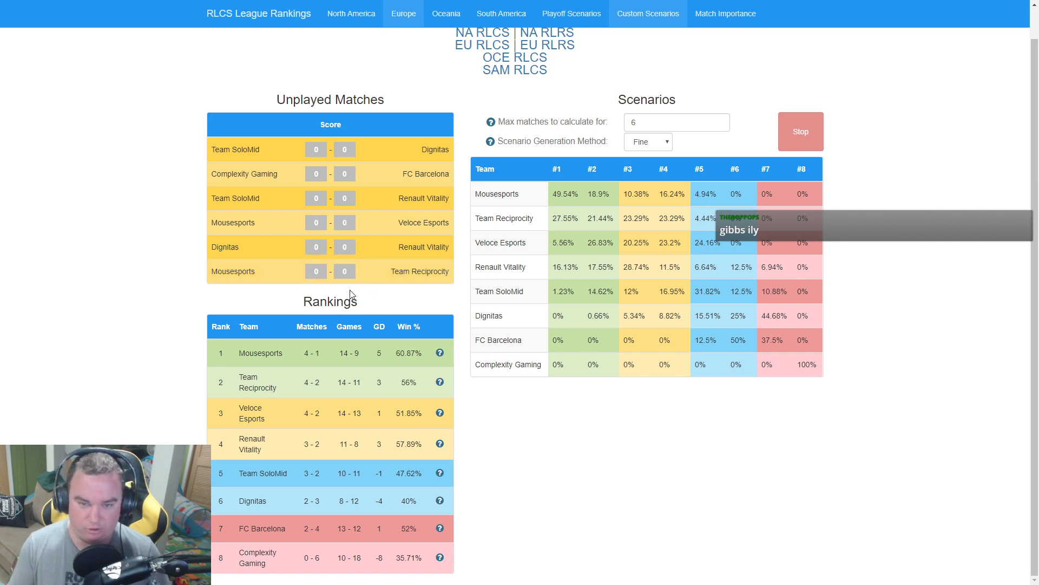
mouse_move(127, 312)
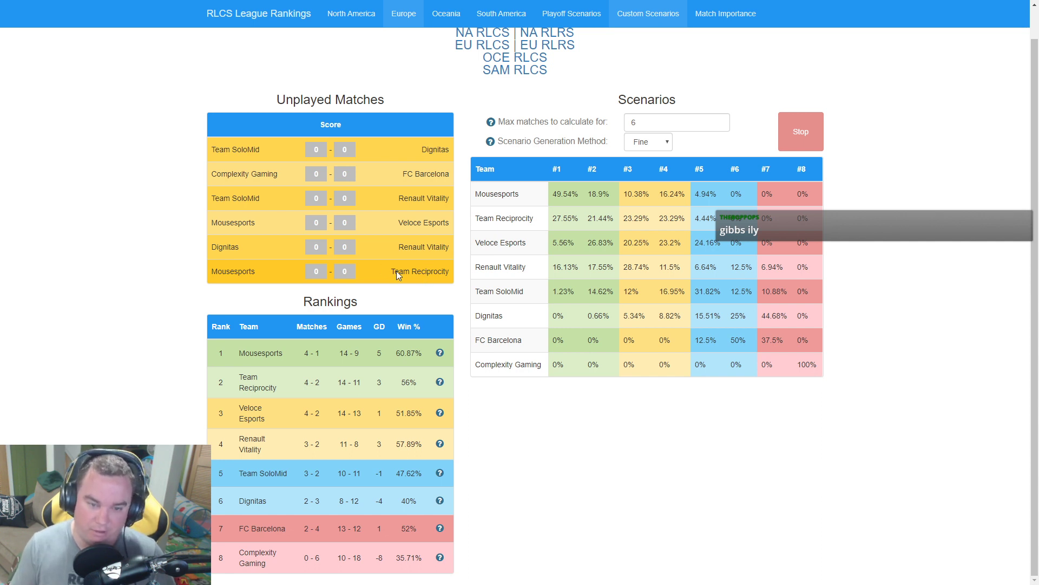
mouse_move(413, 281)
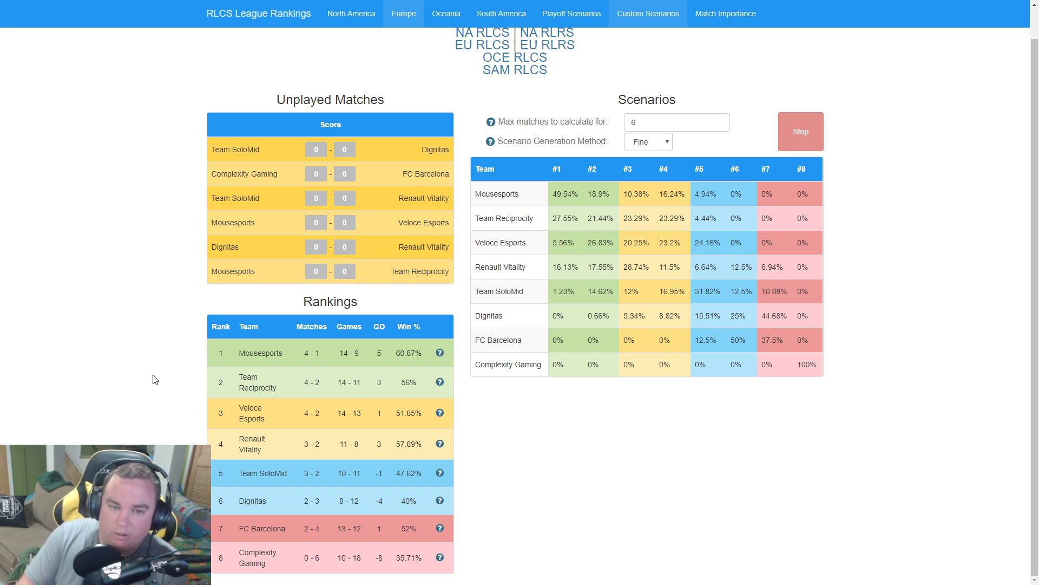
mouse_move(407, 282)
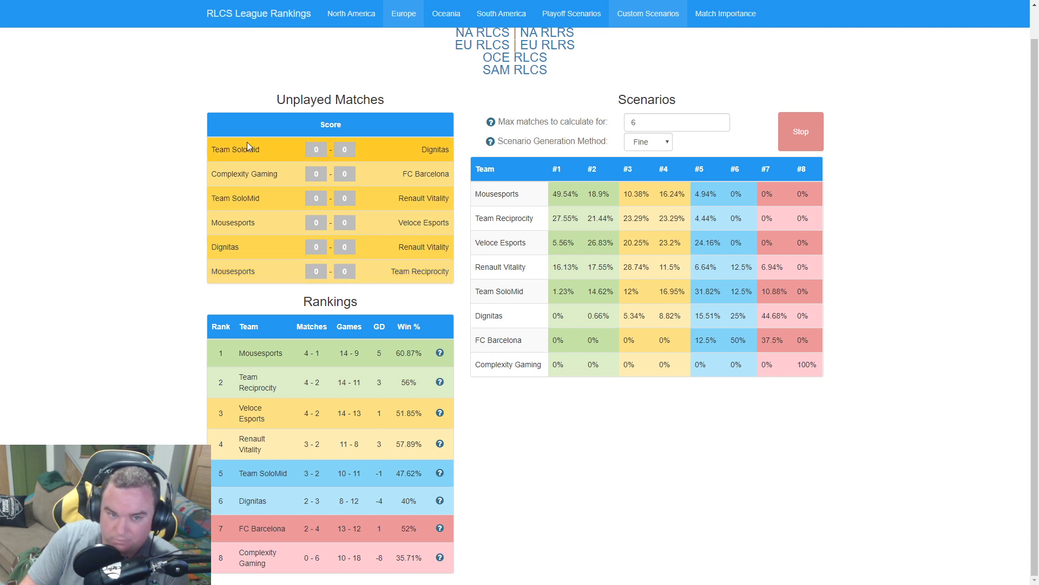
mouse_move(396, 158)
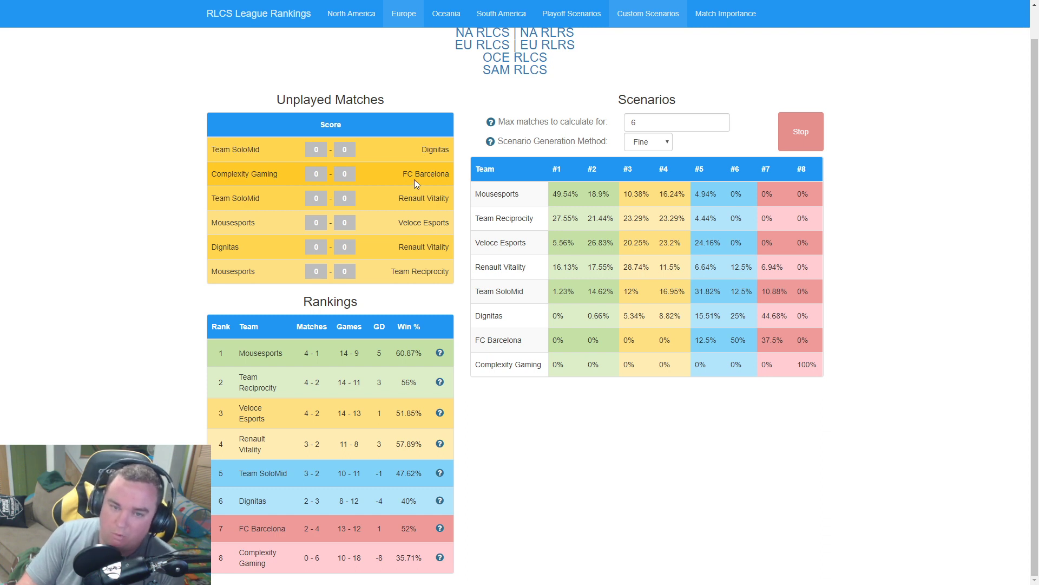
mouse_move(403, 185)
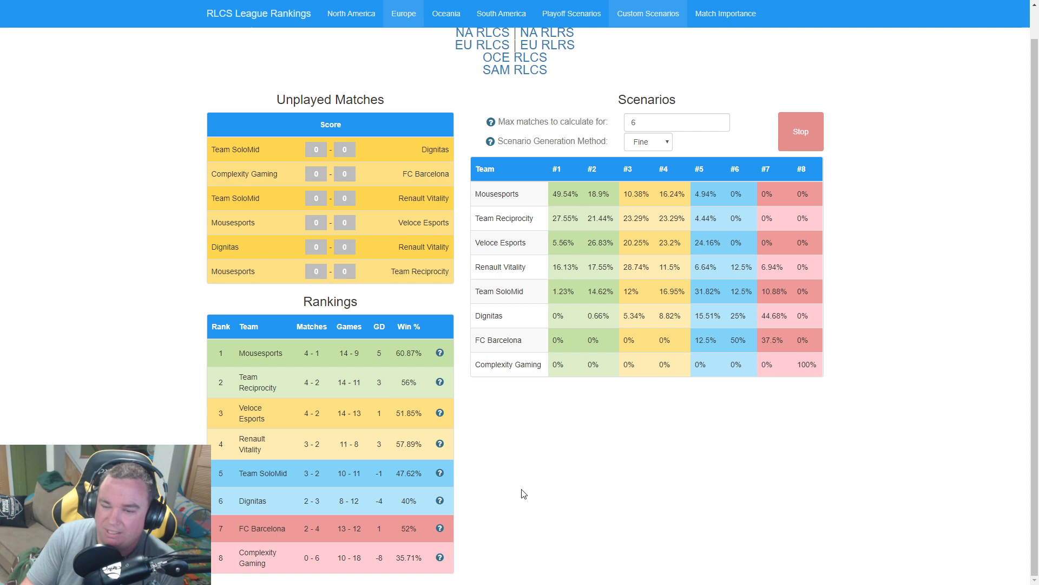
mouse_move(287, 113)
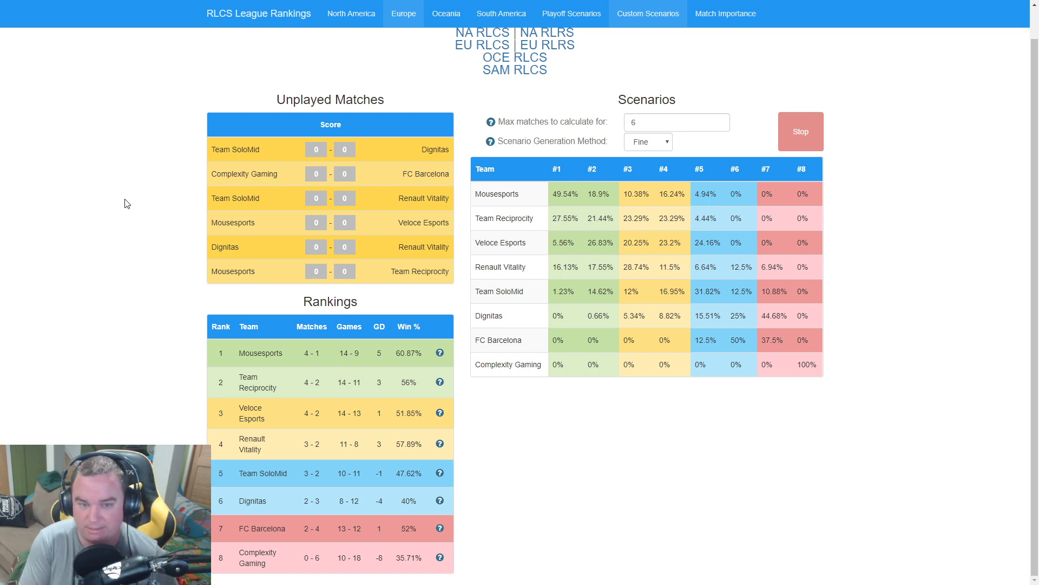
mouse_move(230, 174)
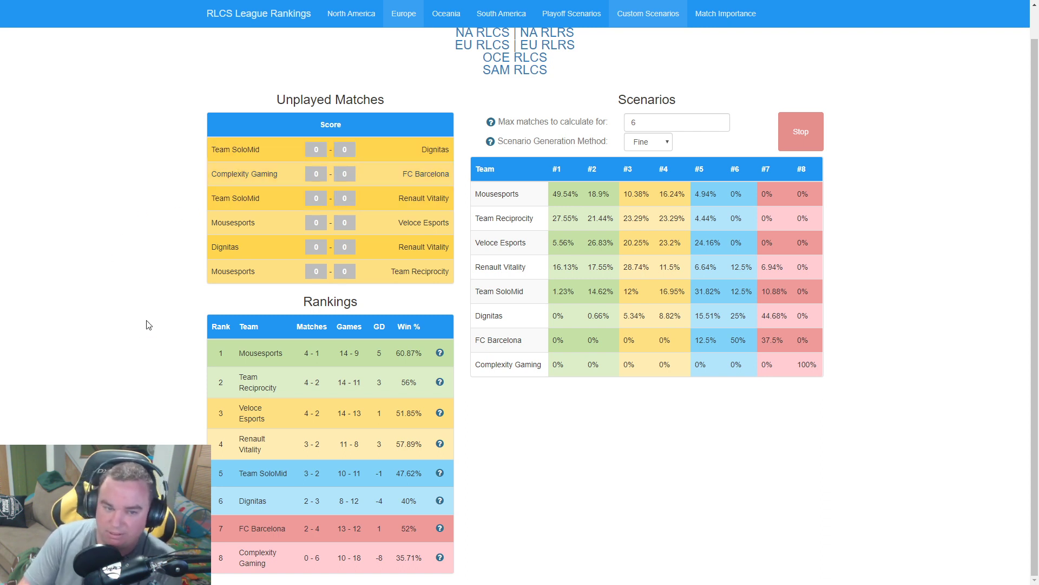
mouse_move(205, 295)
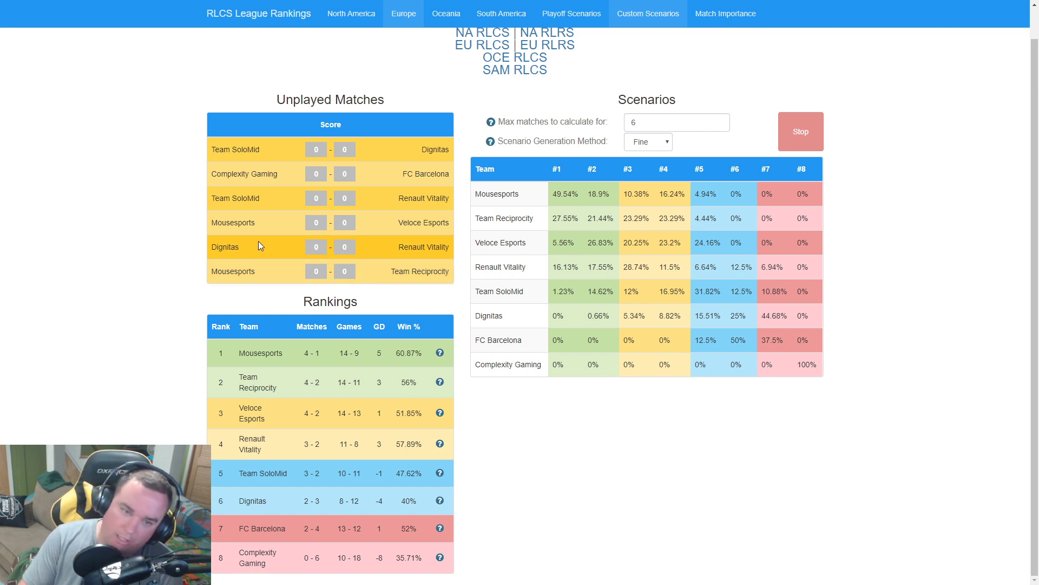
mouse_move(431, 256)
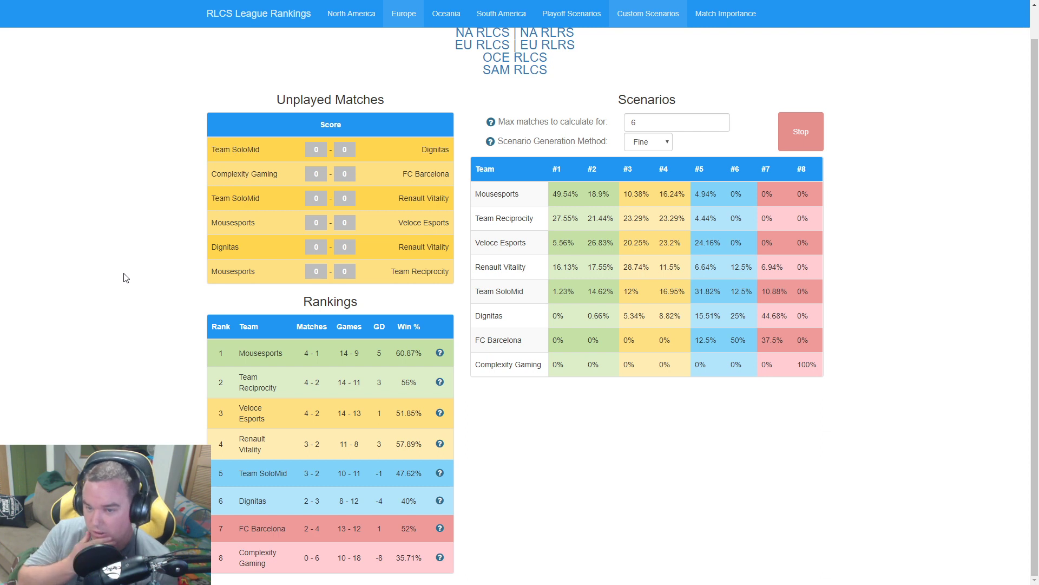
Score Team SoloMid 2 against Renault Vitality so the match reads 2-3.
click(315, 149)
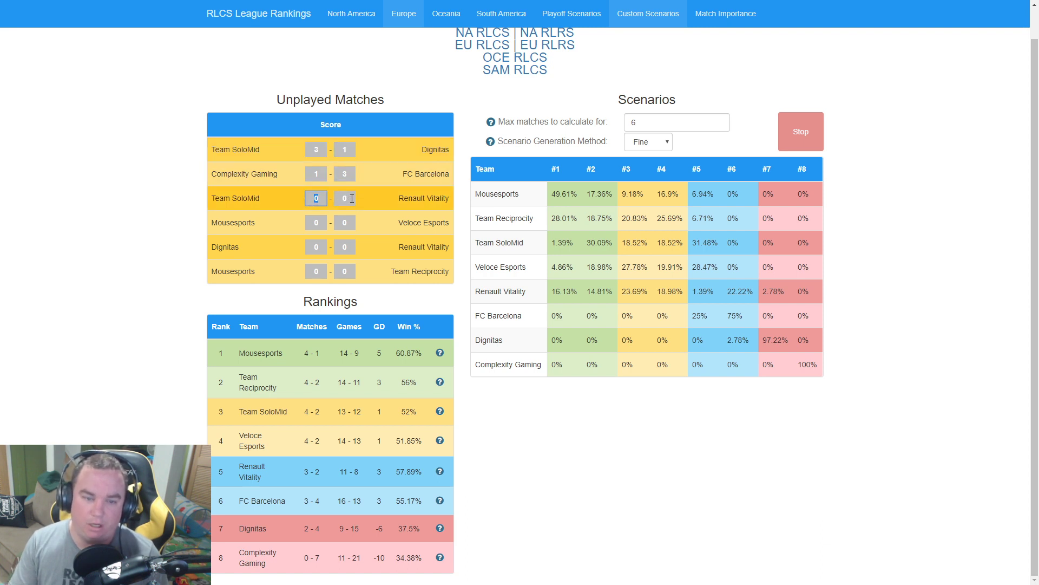
text(3)
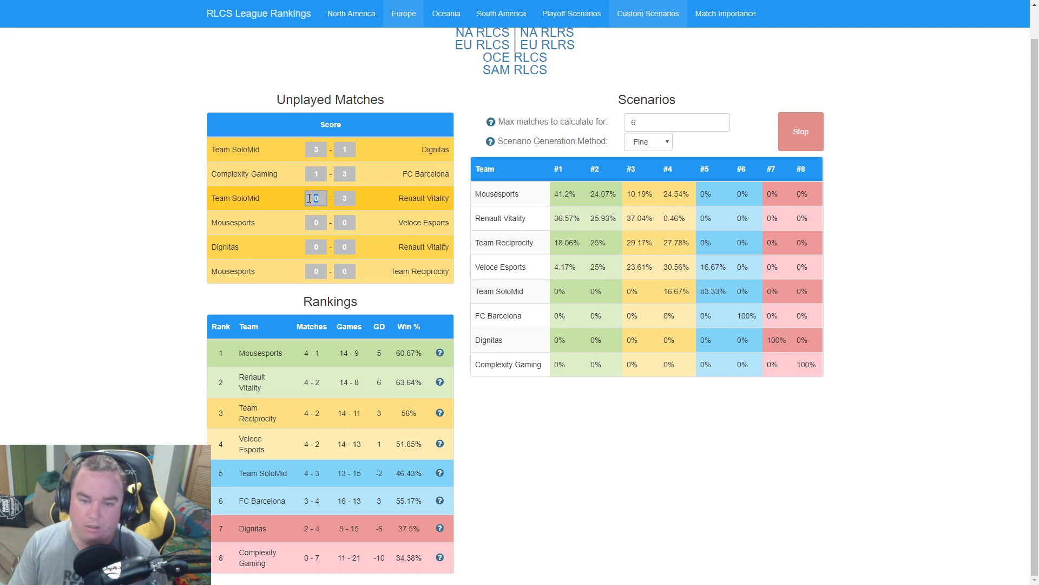
text(2)
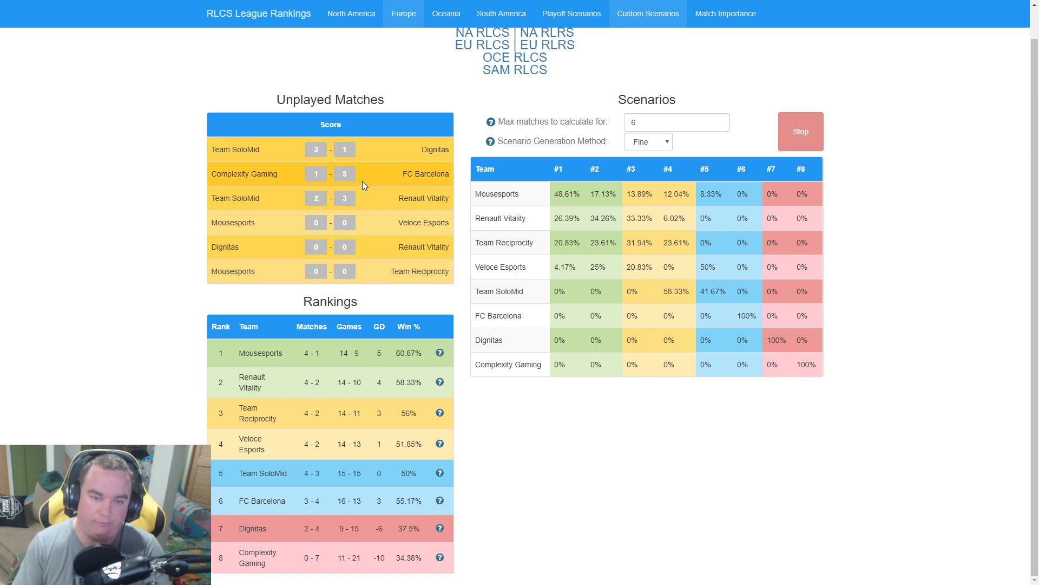
click(344, 150)
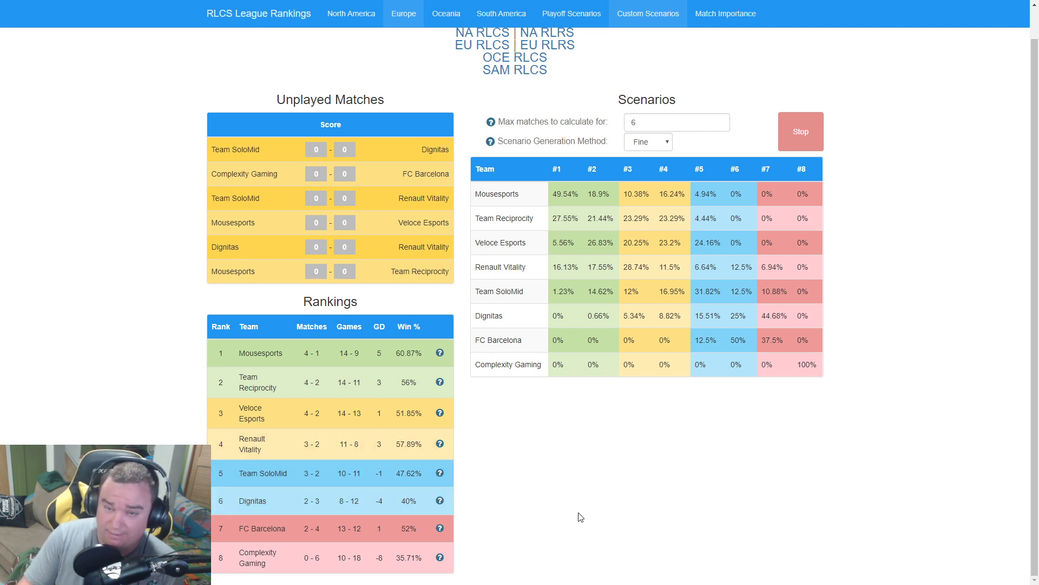
mouse_move(648, 522)
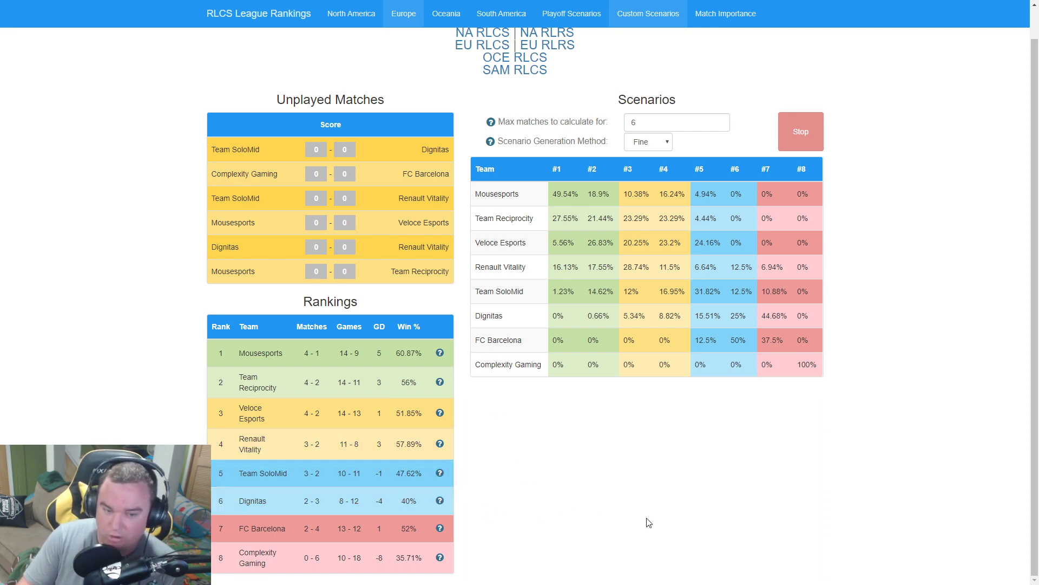
mouse_move(716, 531)
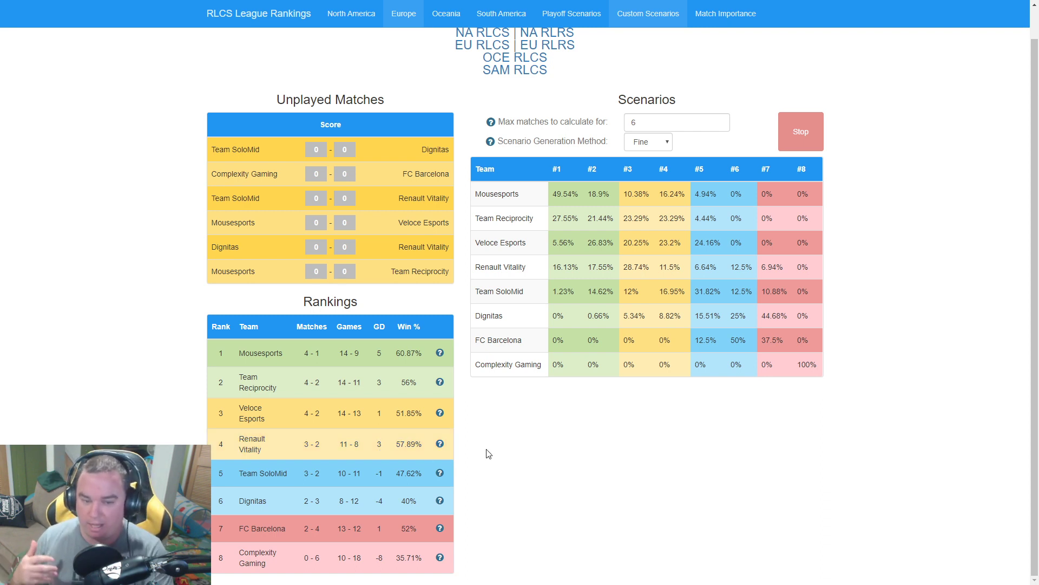
mouse_move(321, 524)
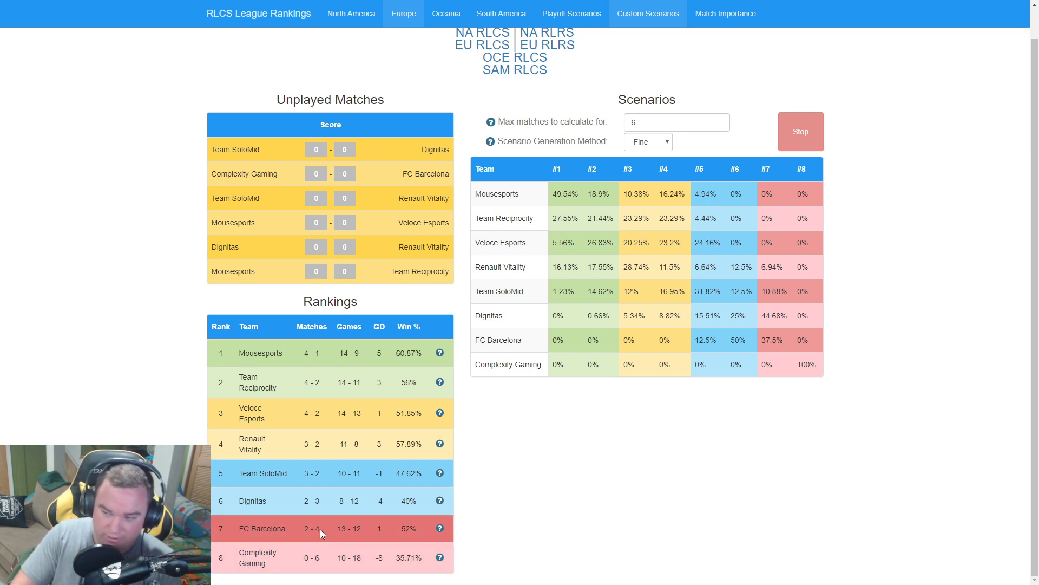
mouse_move(574, 470)
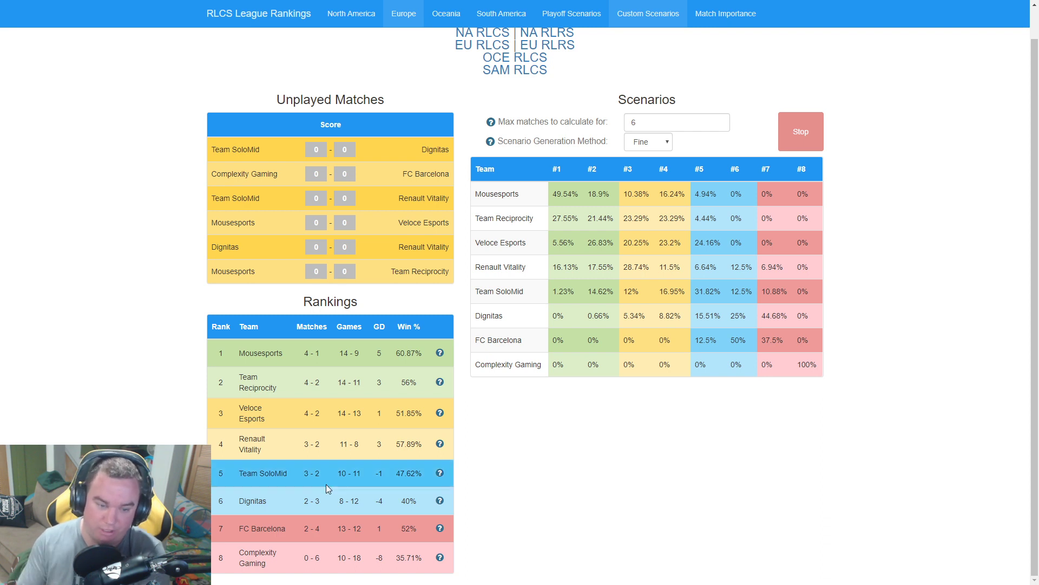
mouse_move(299, 457)
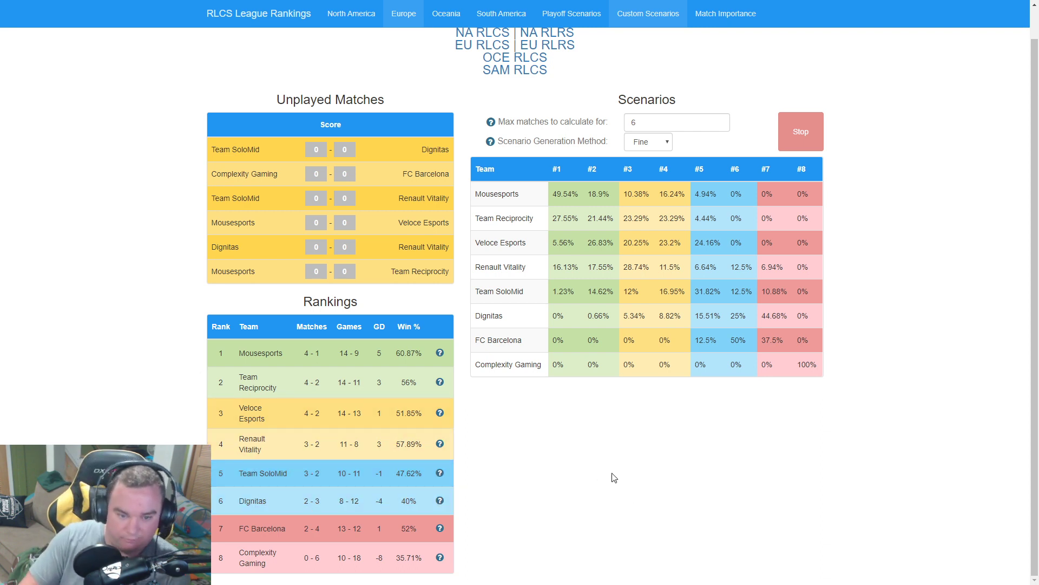
mouse_move(383, 531)
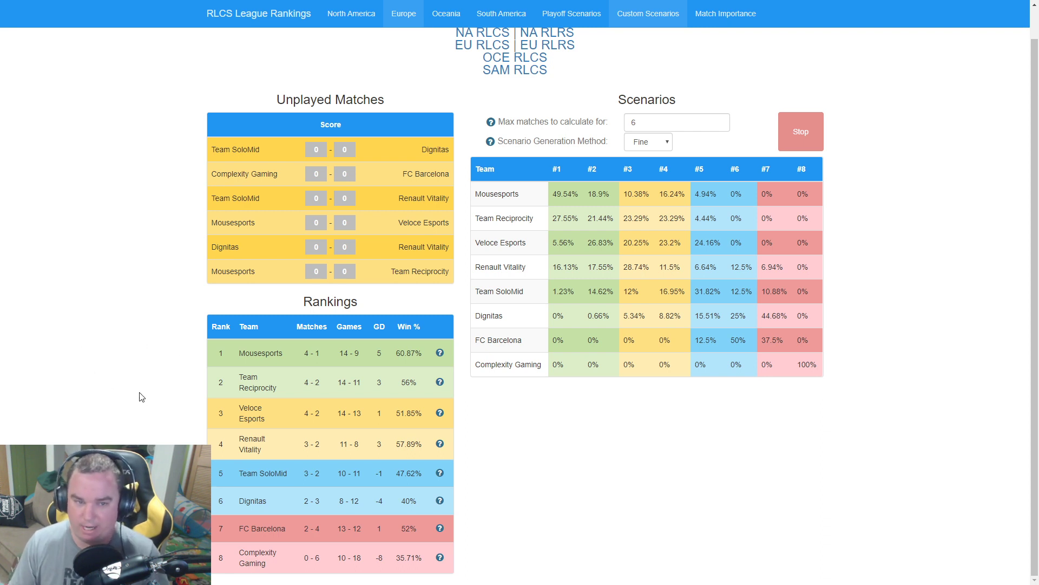
mouse_move(271, 152)
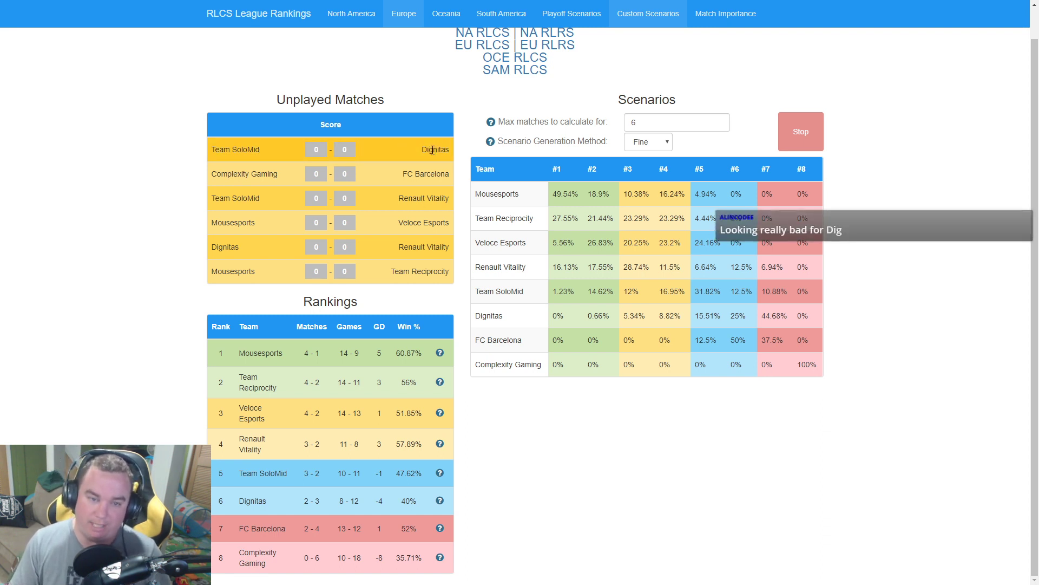
mouse_move(423, 174)
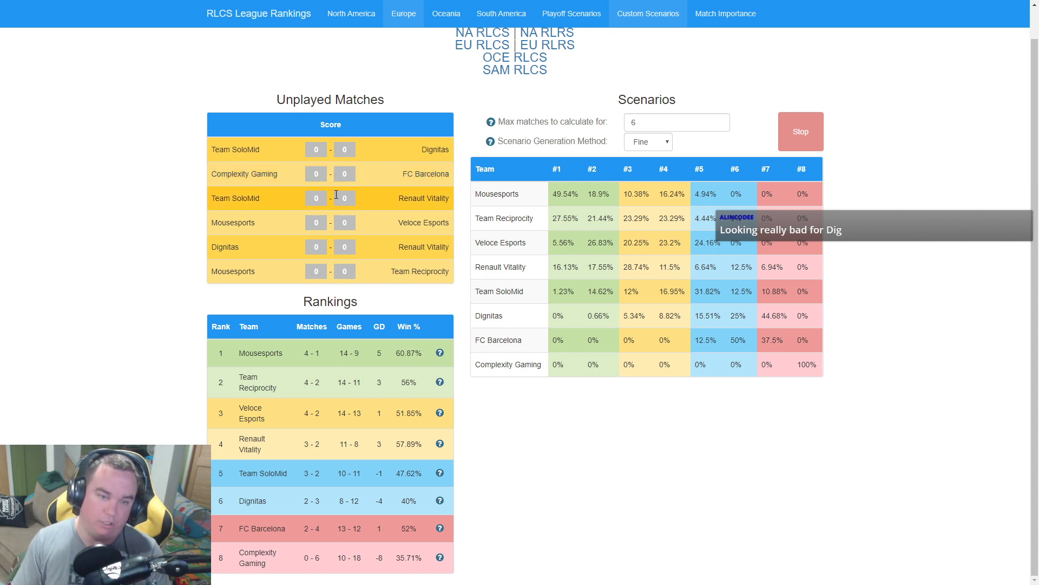
mouse_move(376, 203)
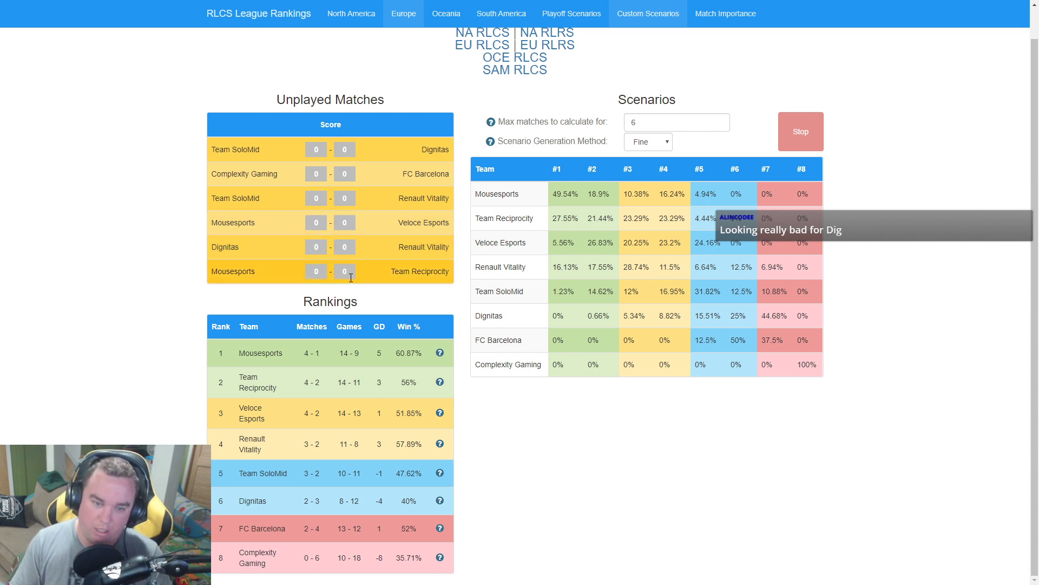
mouse_move(95, 419)
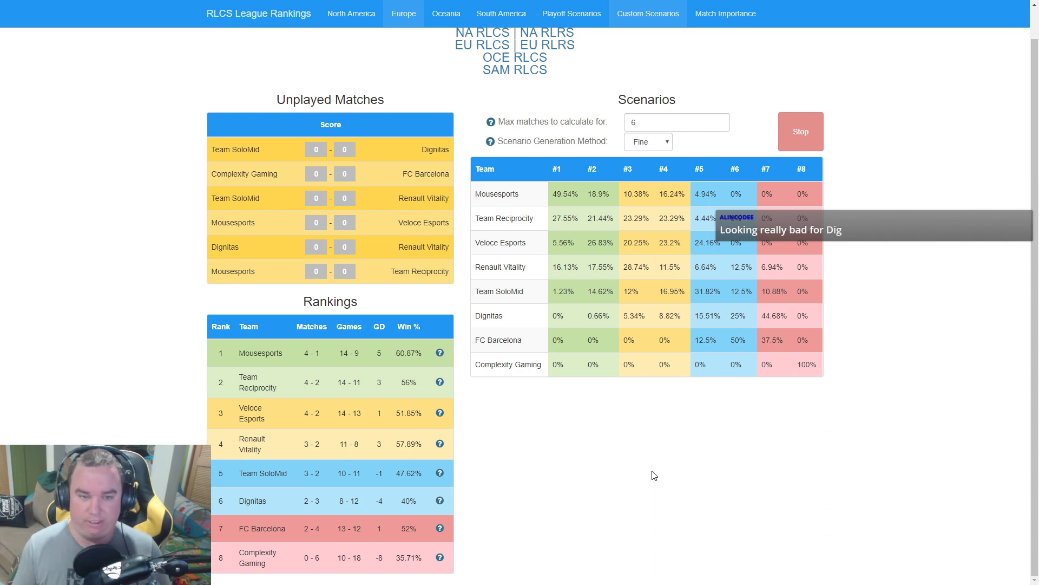
mouse_move(398, 177)
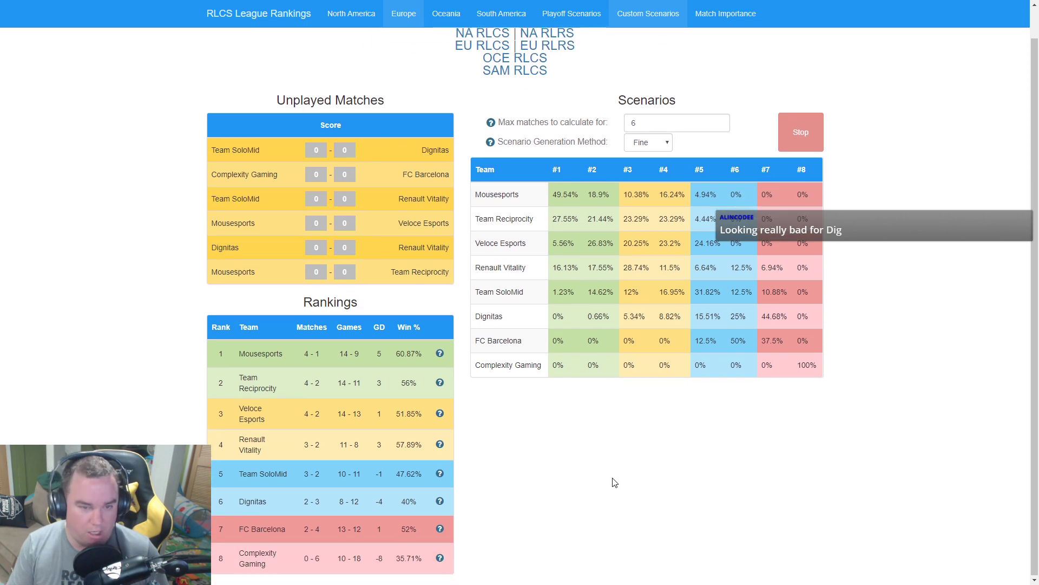
click(647, 13)
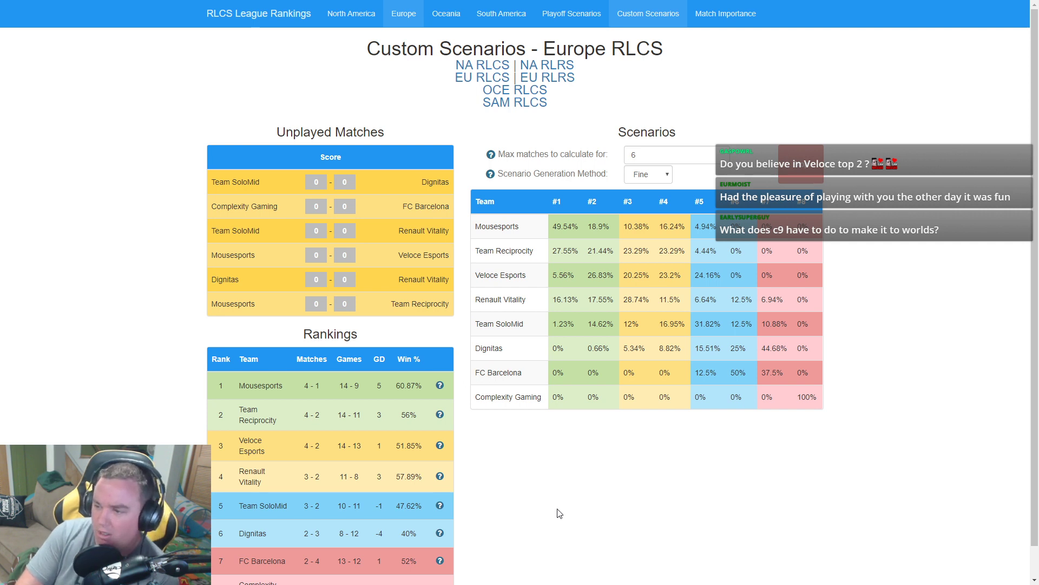
mouse_move(618, 526)
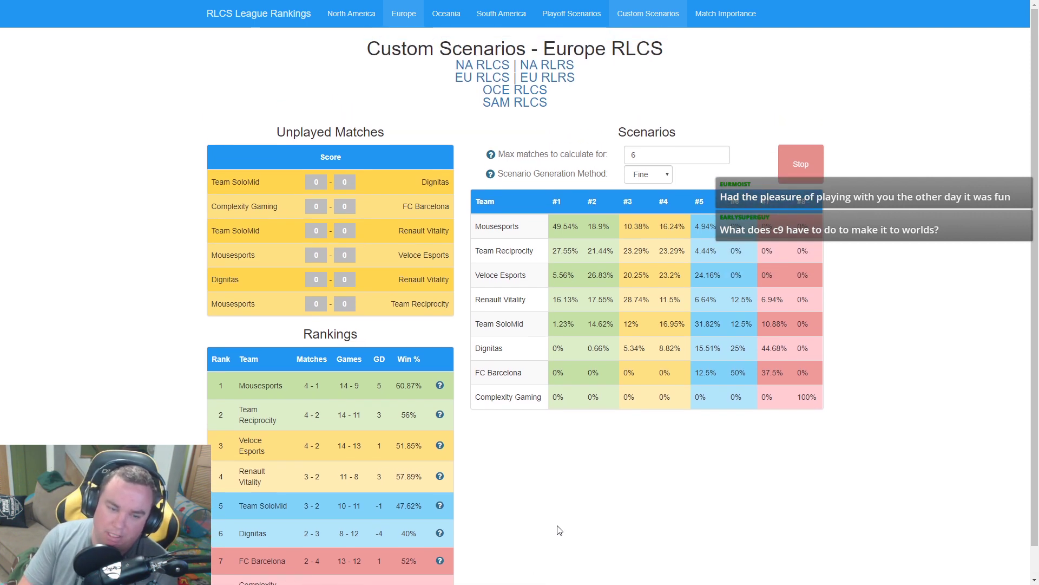
mouse_move(568, 484)
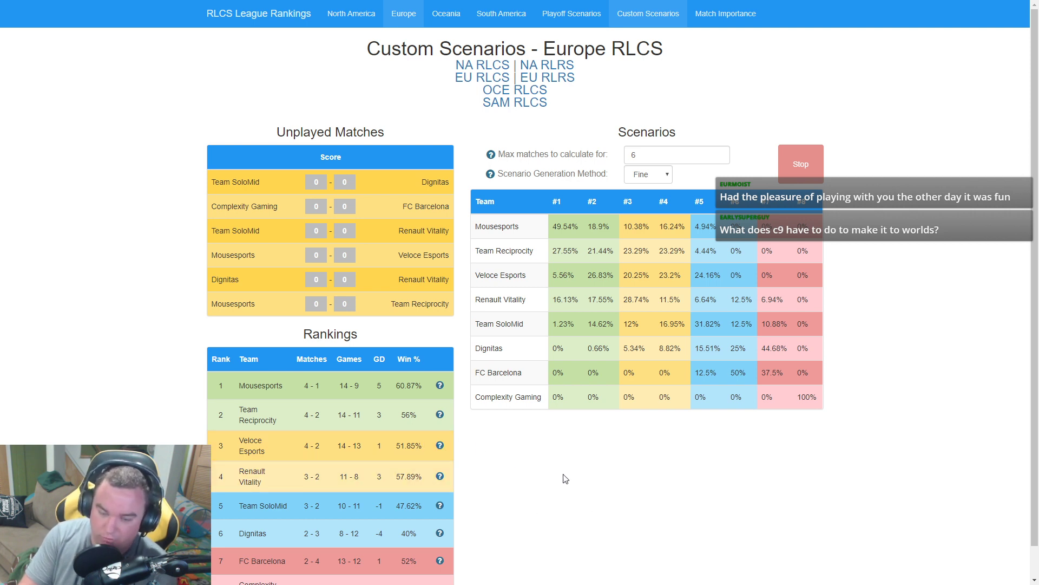
mouse_move(569, 485)
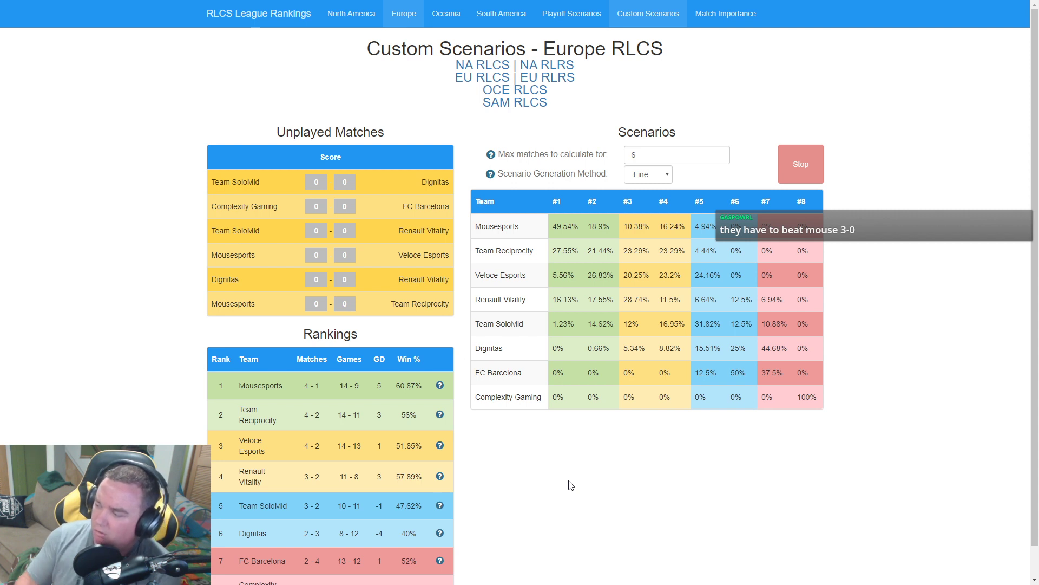
scroll(down, 3)
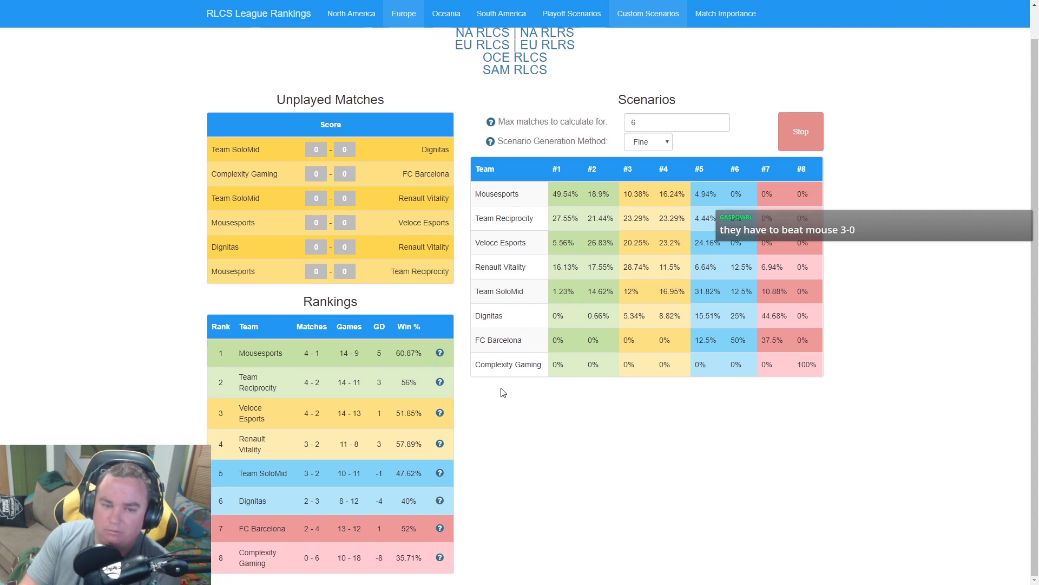
mouse_move(537, 481)
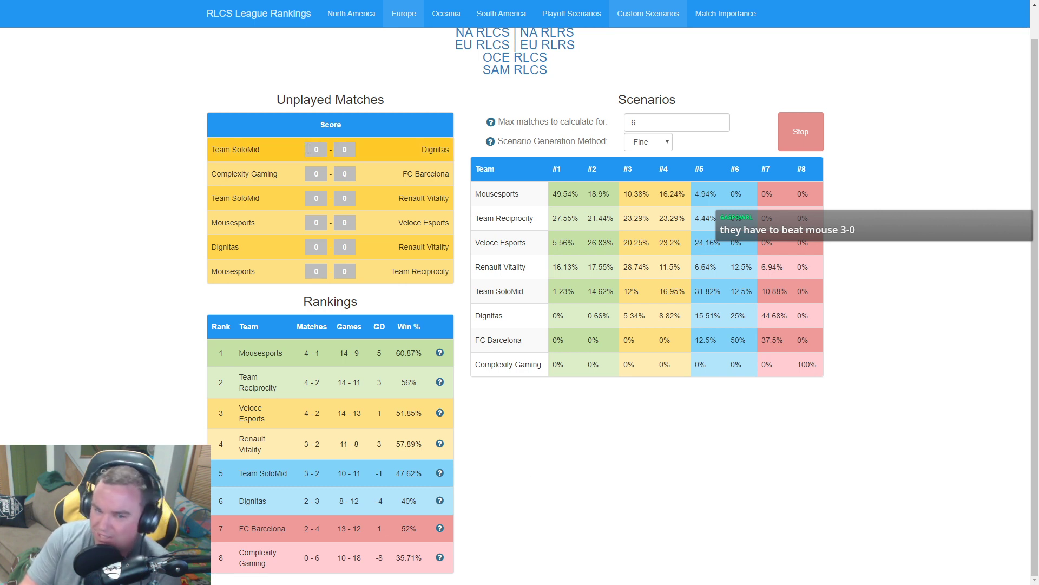
mouse_move(517, 442)
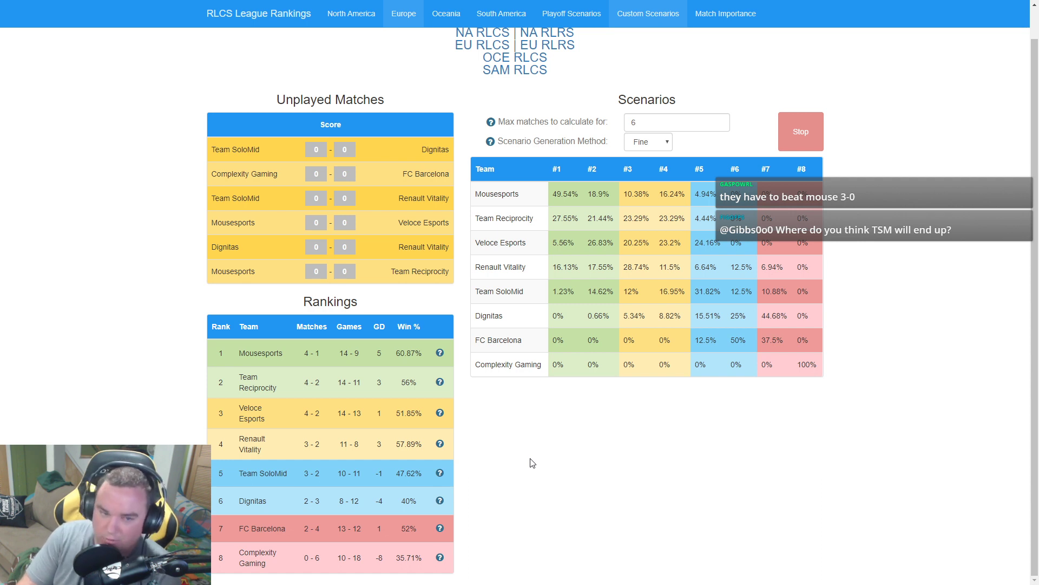
mouse_move(322, 487)
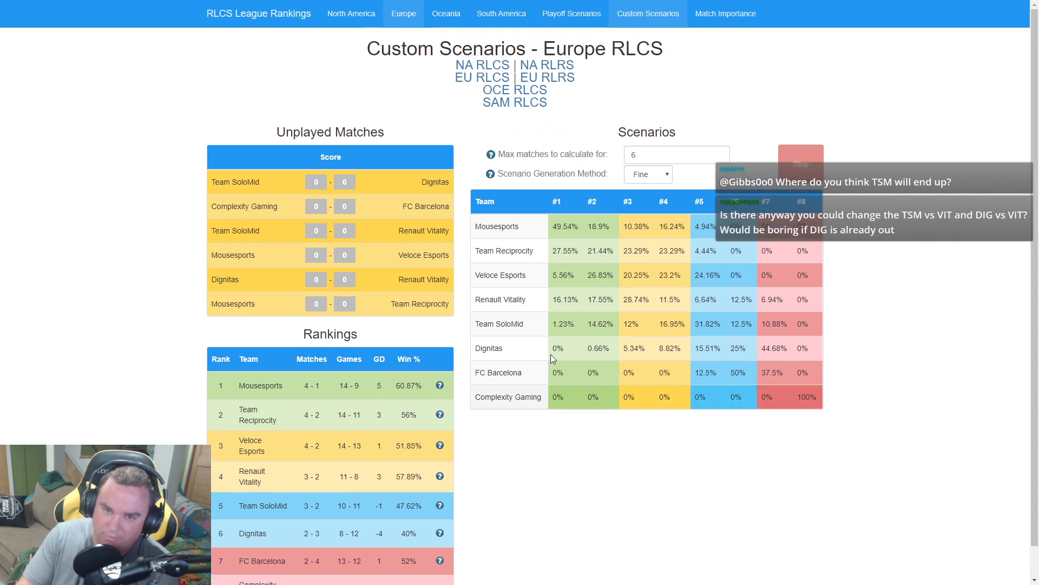
Switch the custom scenarios to North America RLCS and scroll to its tables.
click(349, 13)
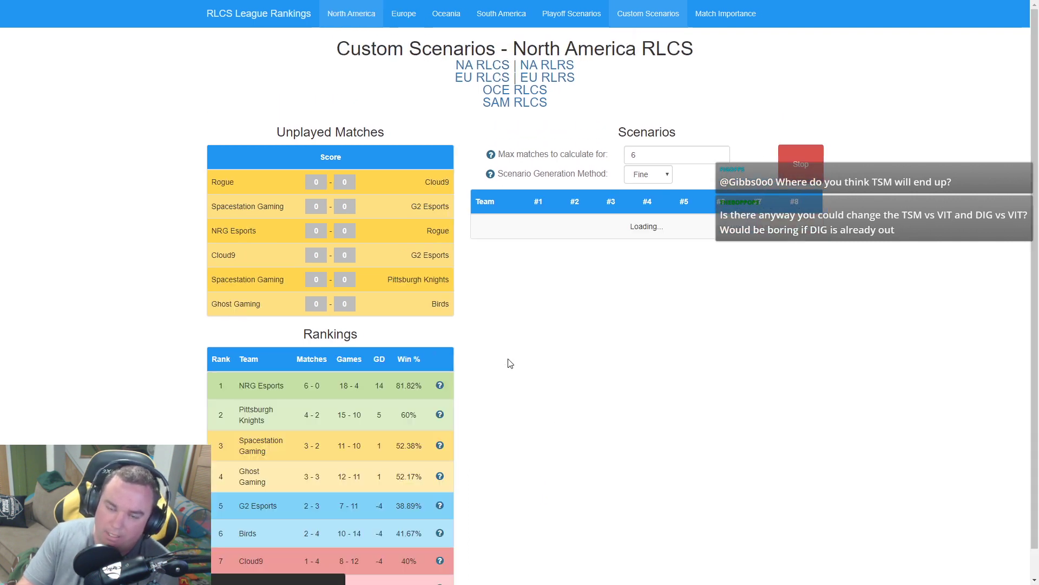
scroll(down, 3)
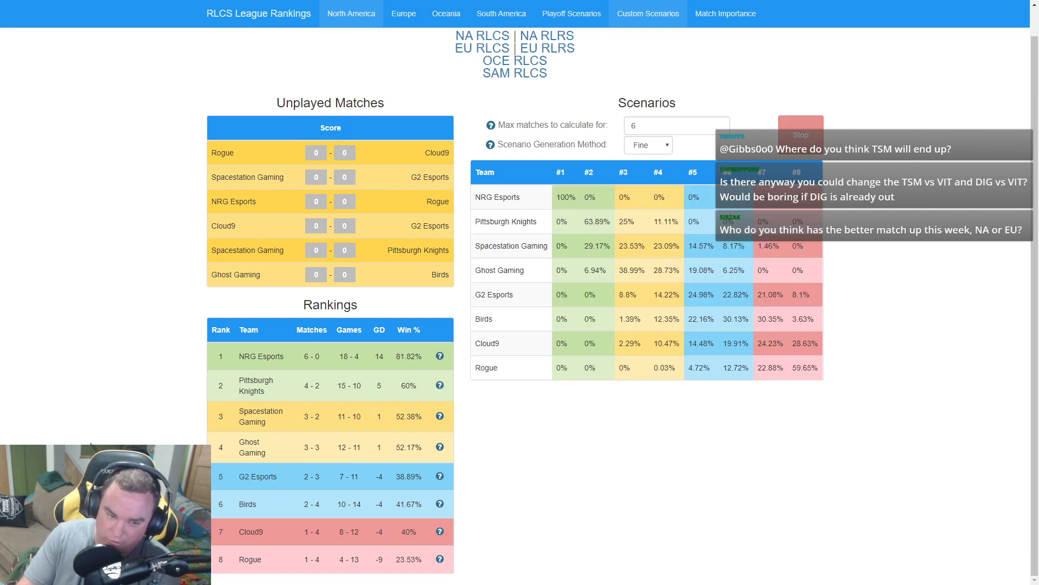
mouse_move(375, 399)
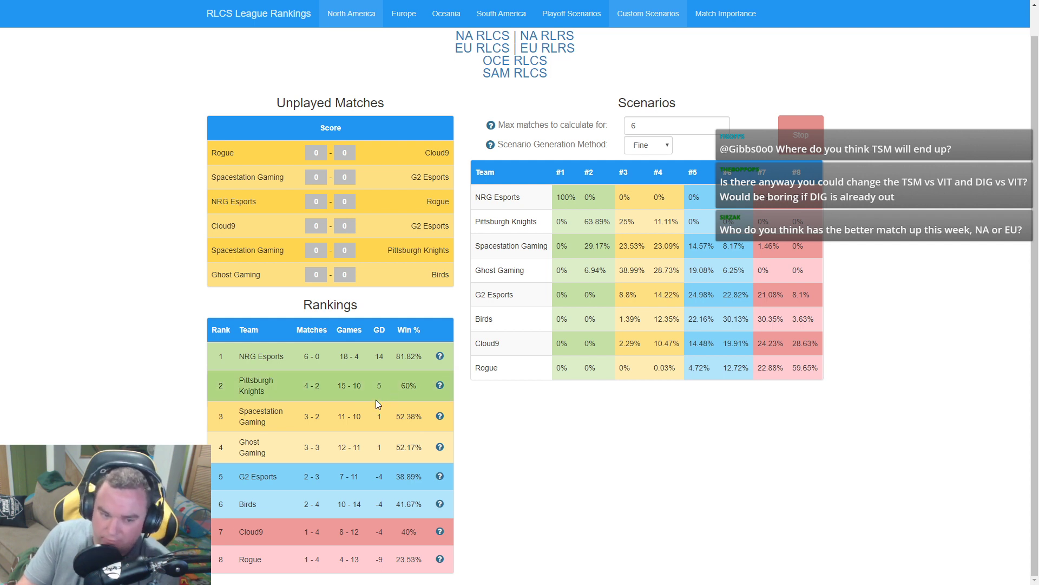
mouse_move(349, 408)
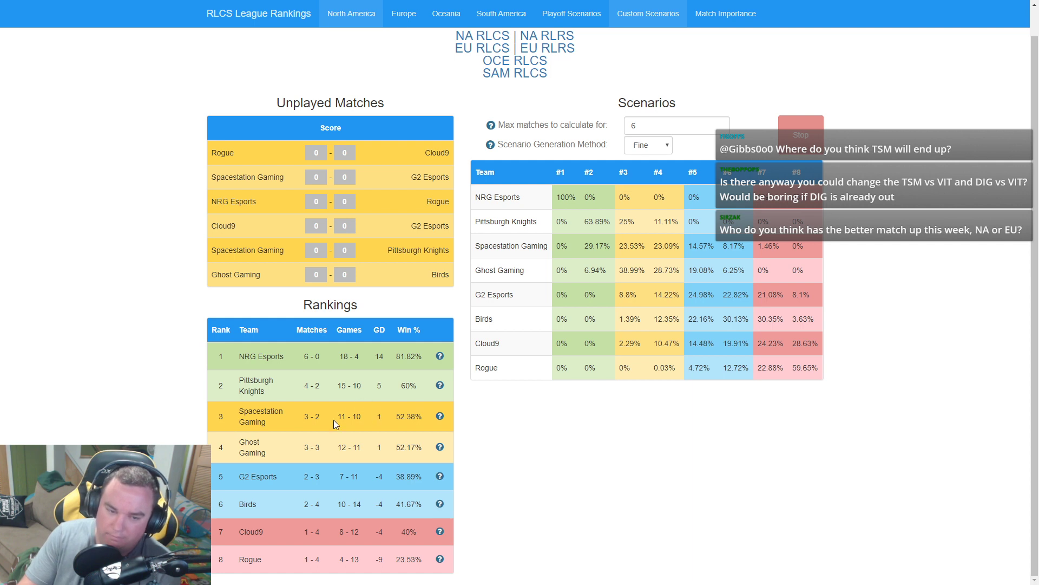
mouse_move(277, 448)
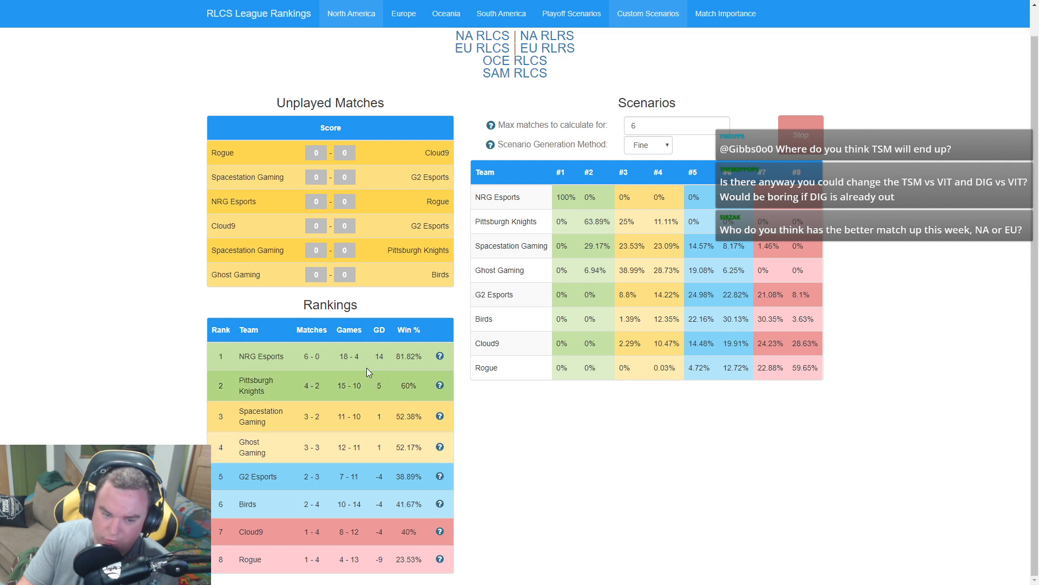
mouse_move(375, 456)
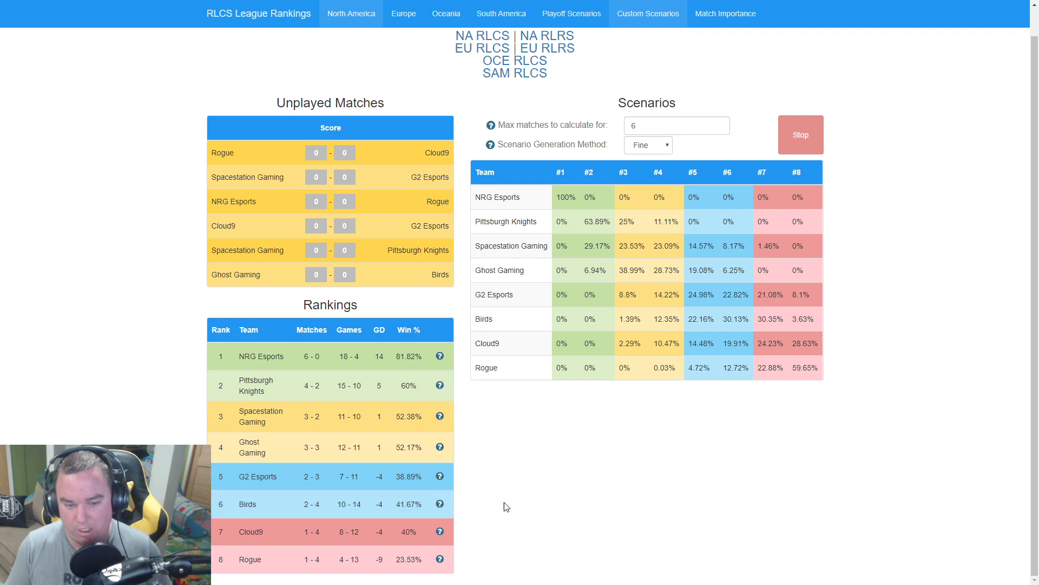
mouse_move(540, 494)
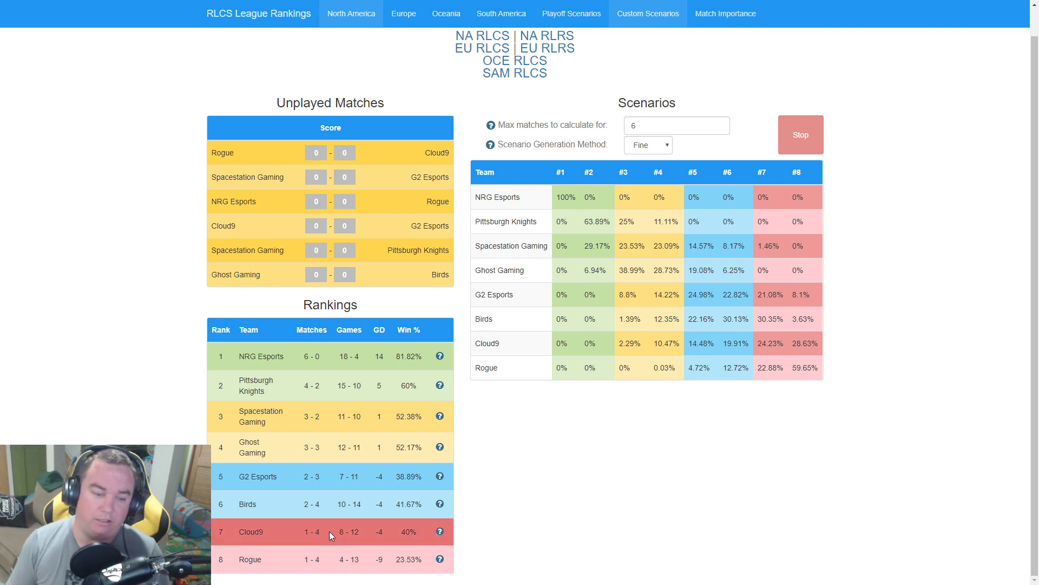
mouse_move(657, 560)
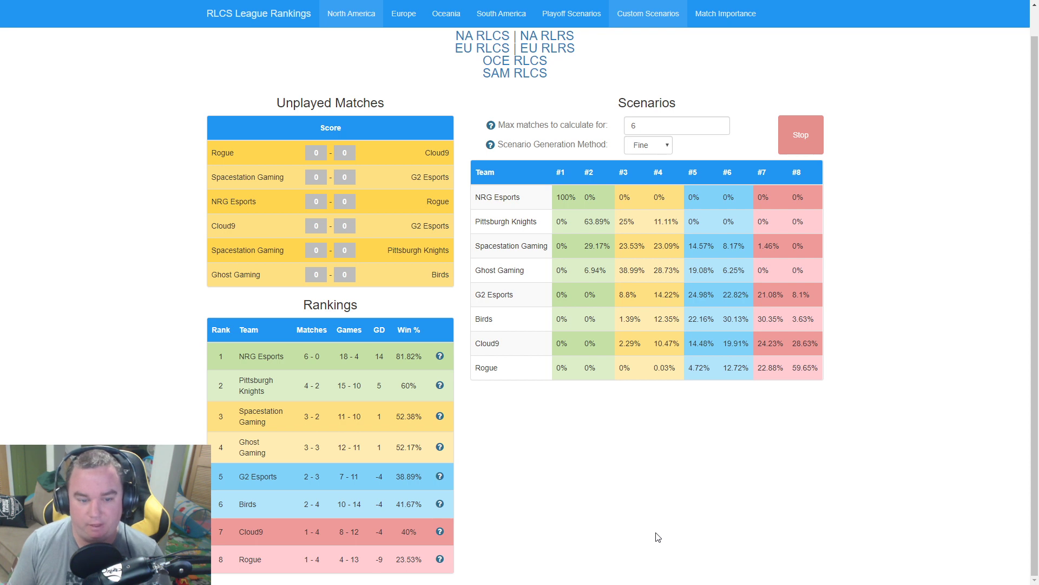
mouse_move(568, 524)
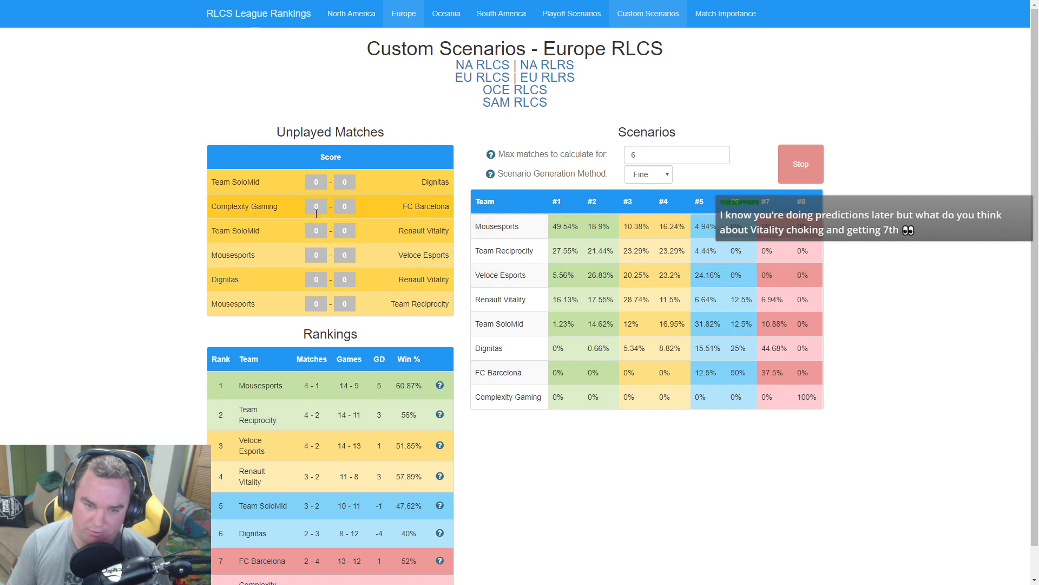
scroll(down, 3)
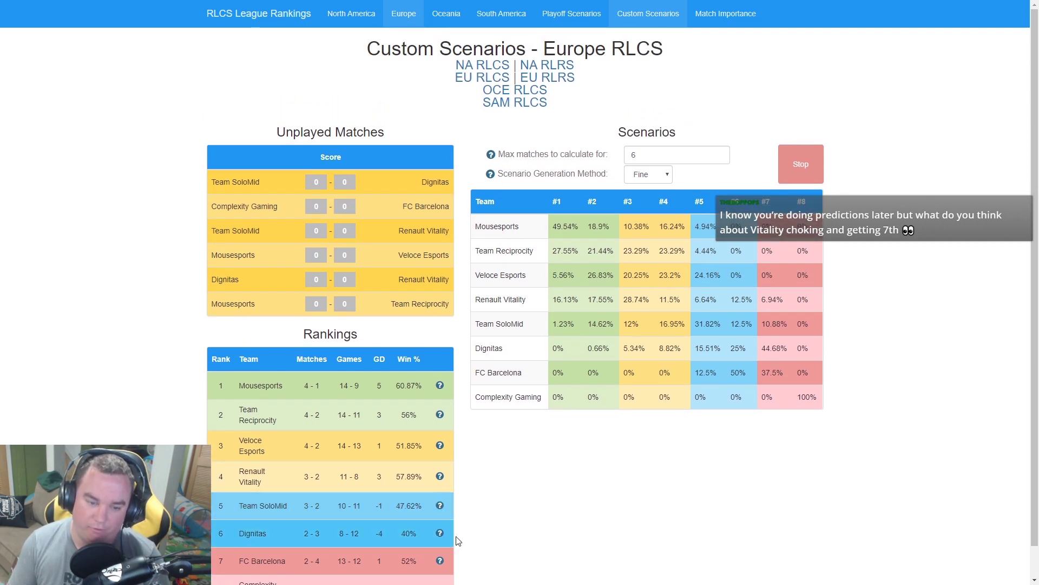
mouse_move(267, 524)
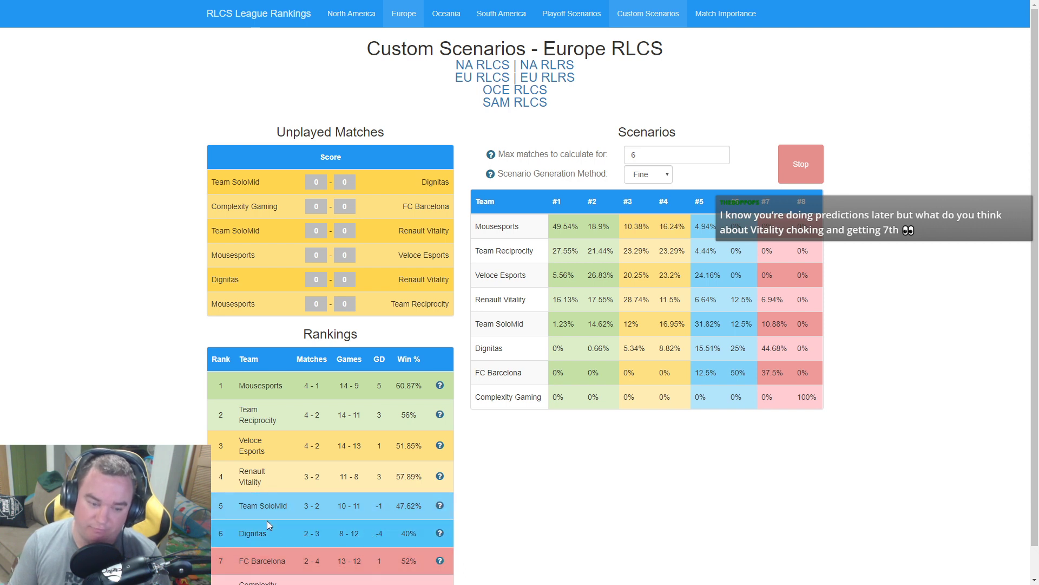
scroll(down, 3)
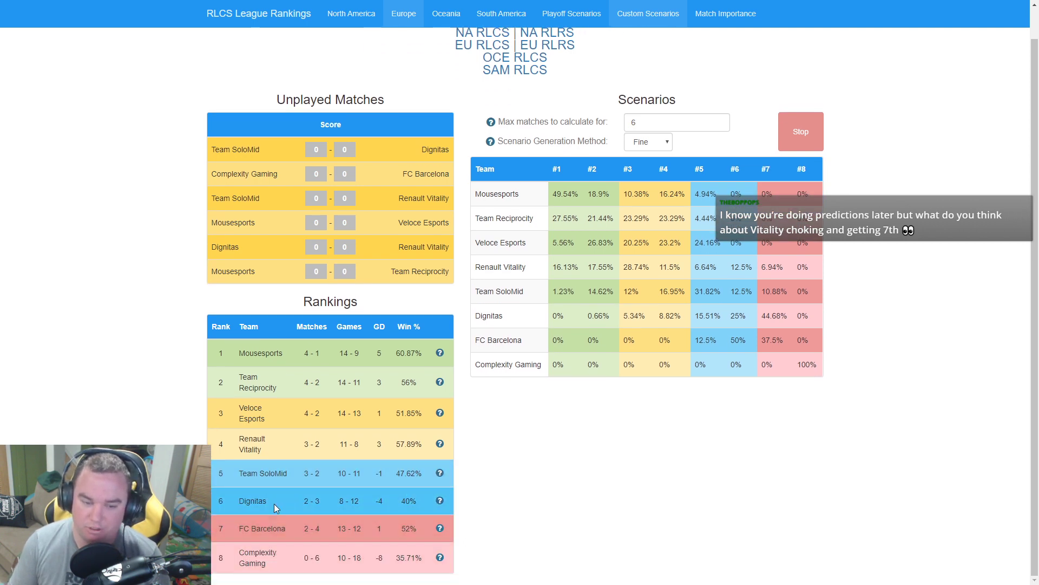
mouse_move(811, 501)
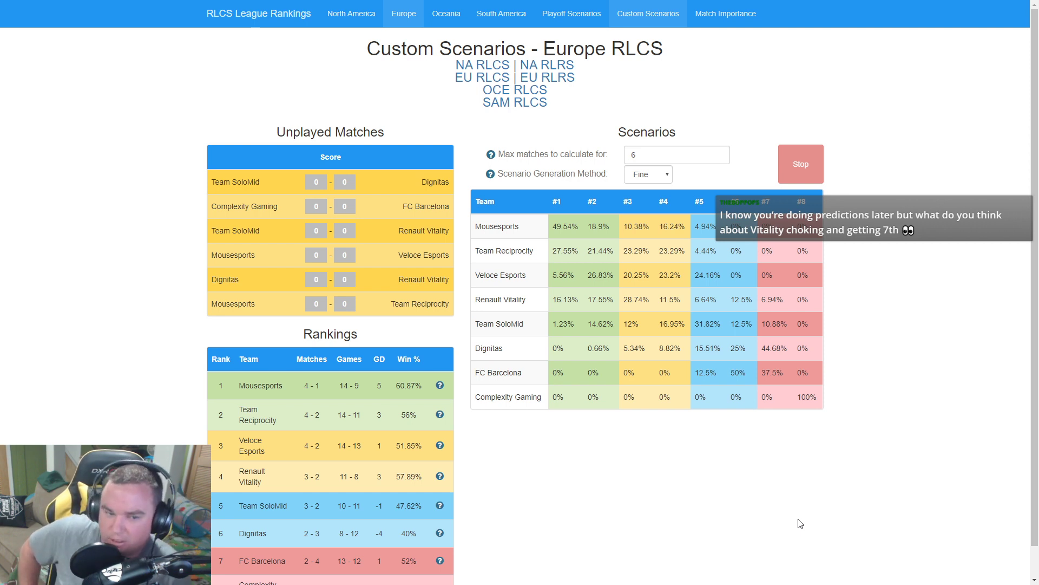
mouse_move(722, 499)
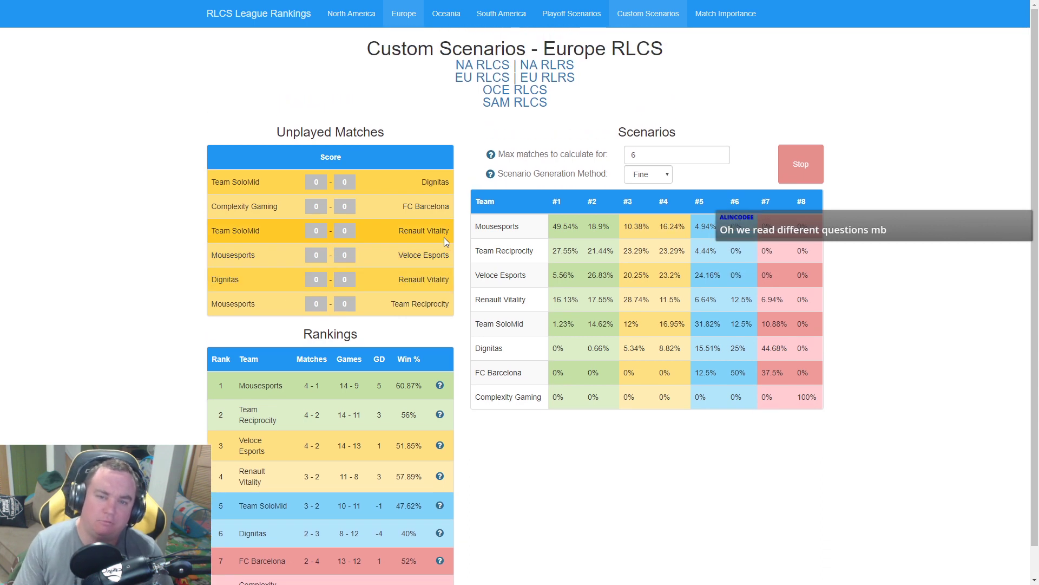
Return to the North America RLCS custom scenarios and scroll to the scenarios table.
click(351, 13)
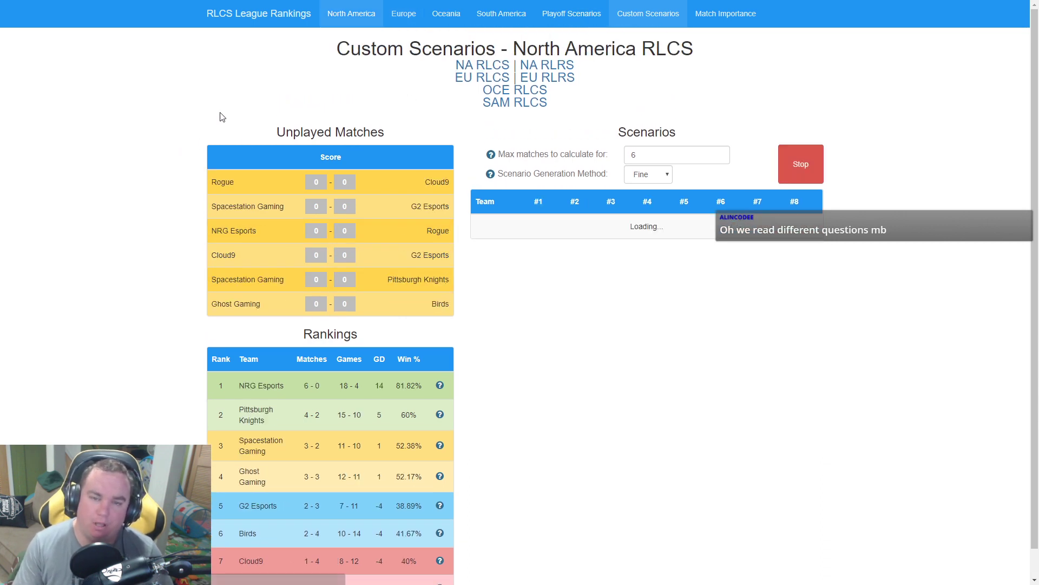
scroll(down, 3)
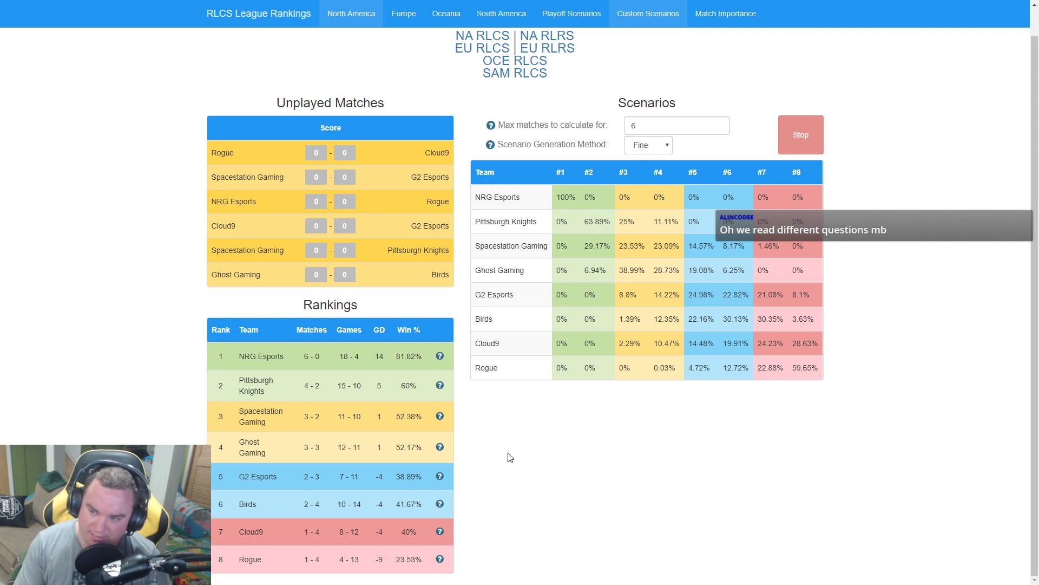
mouse_move(621, 485)
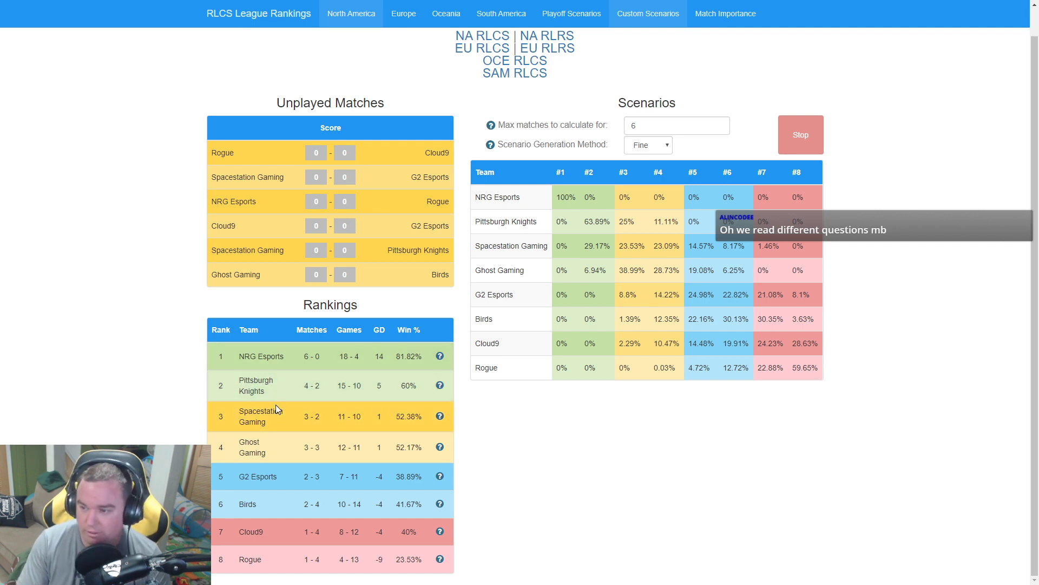
mouse_move(794, 418)
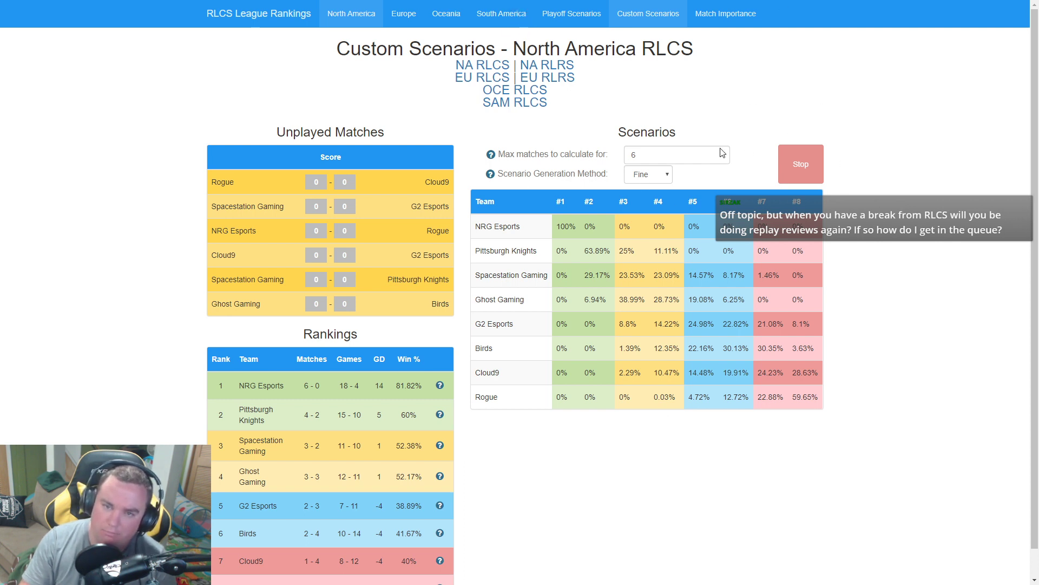
mouse_move(303, 347)
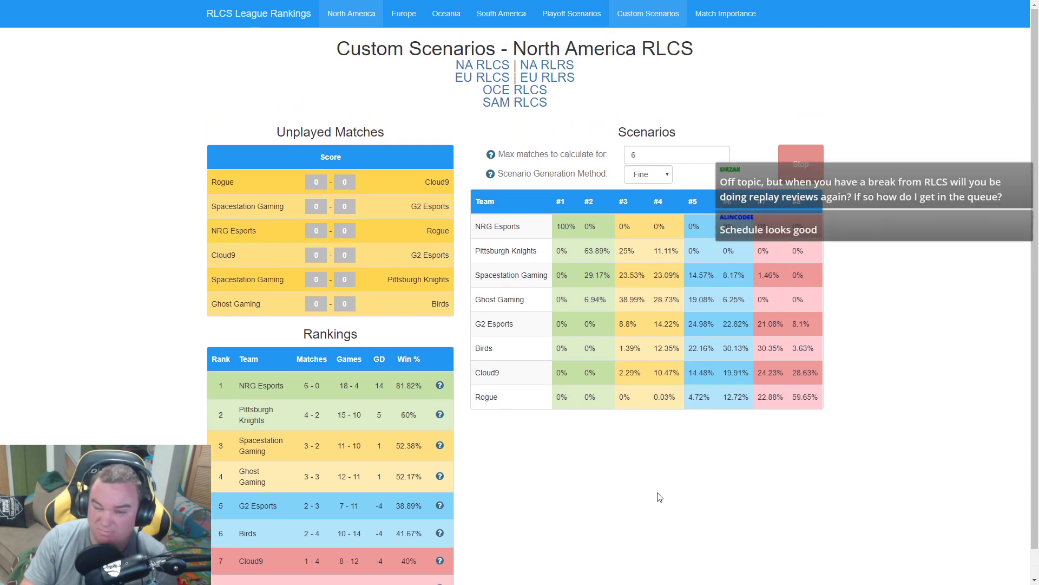
mouse_move(710, 529)
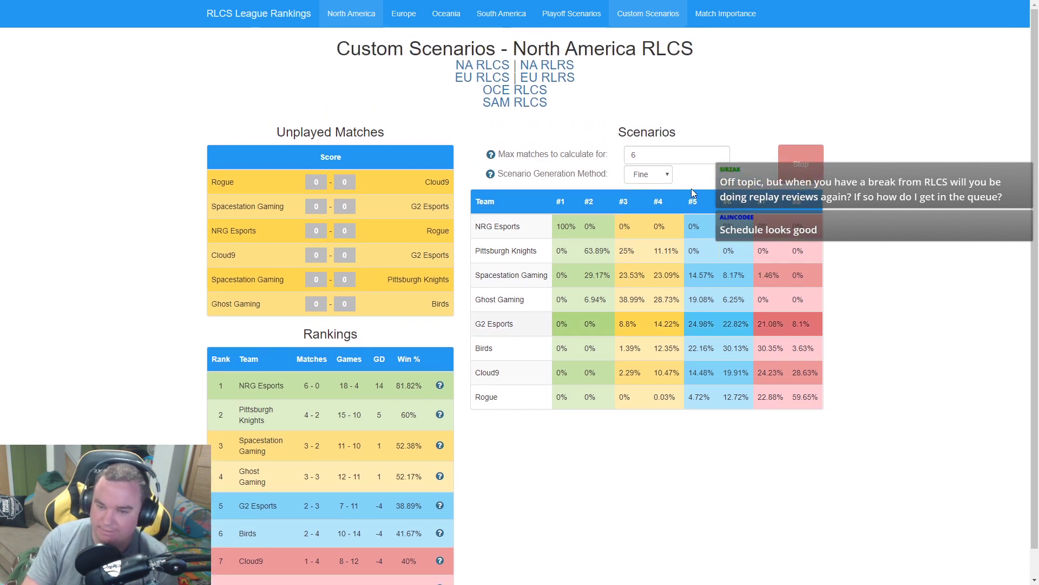
mouse_move(743, 435)
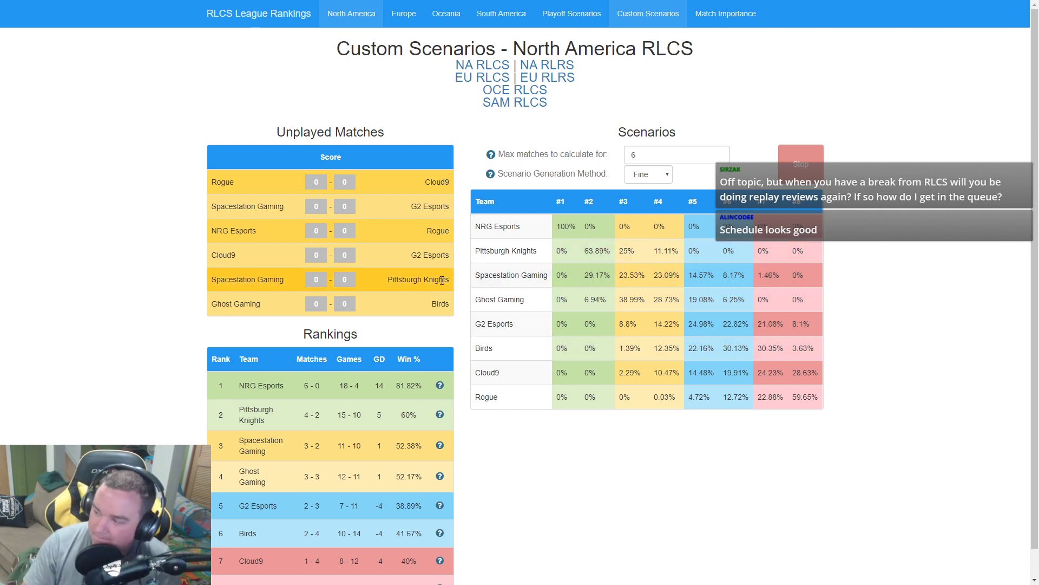
mouse_move(566, 485)
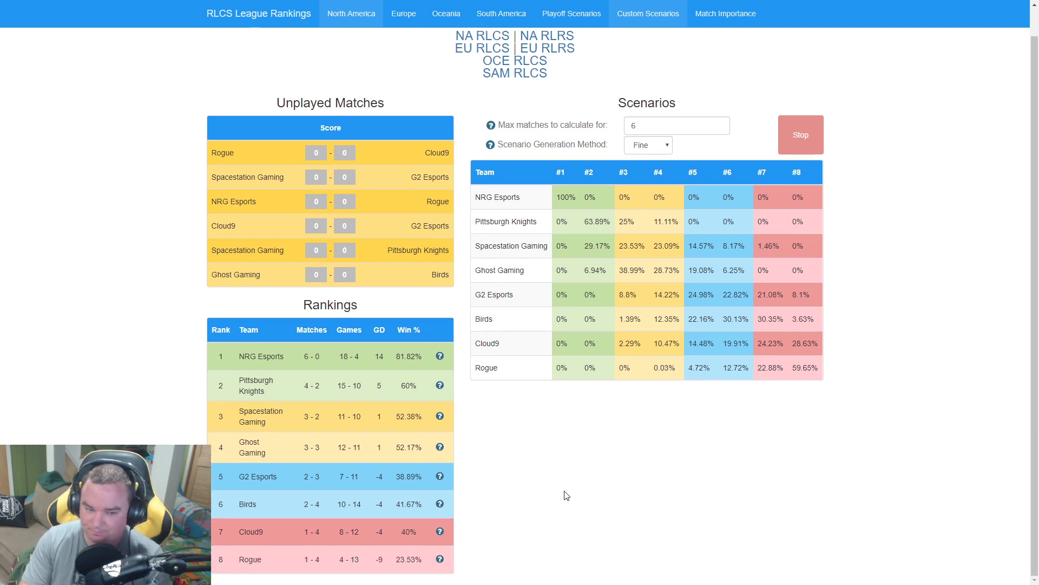
click(648, 13)
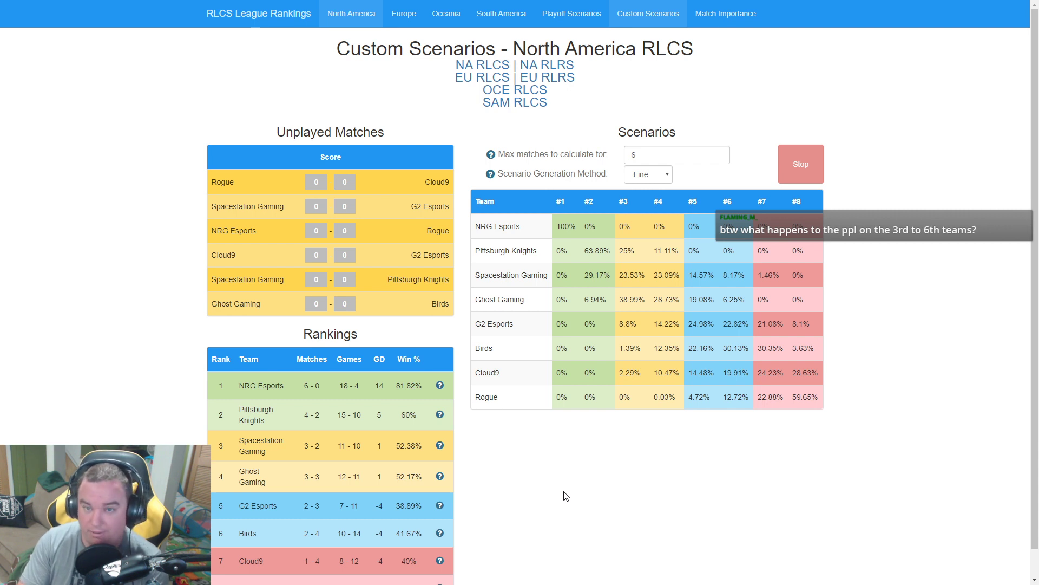
mouse_move(944, 65)
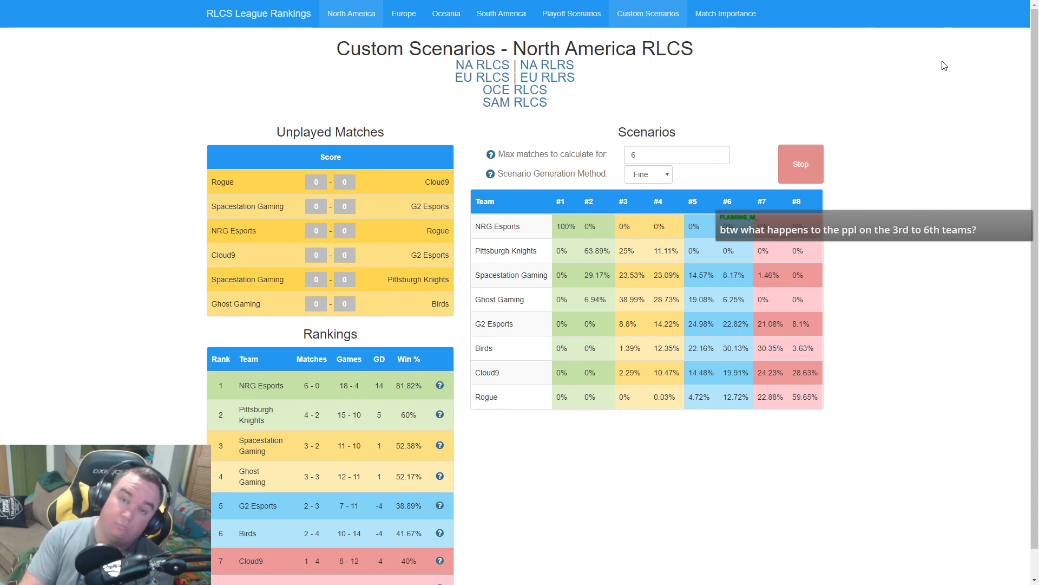